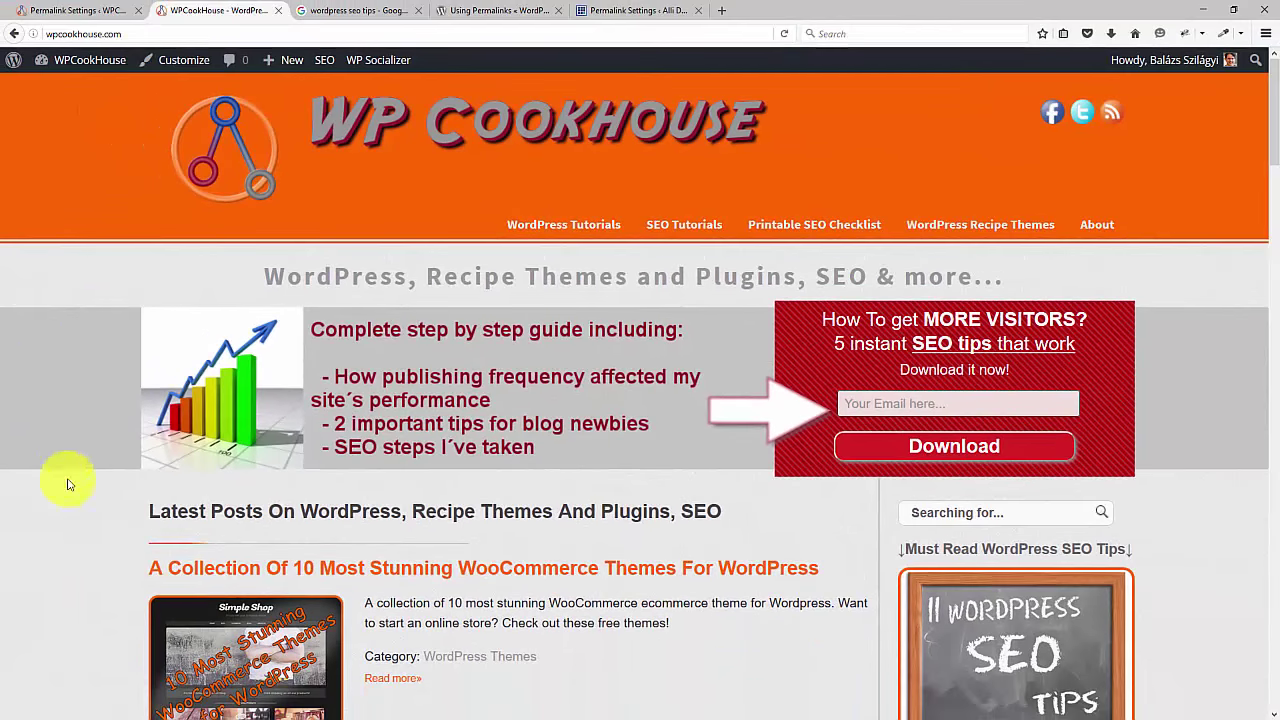
{"action": "mouse_move", "coordinate": [214, 490]}
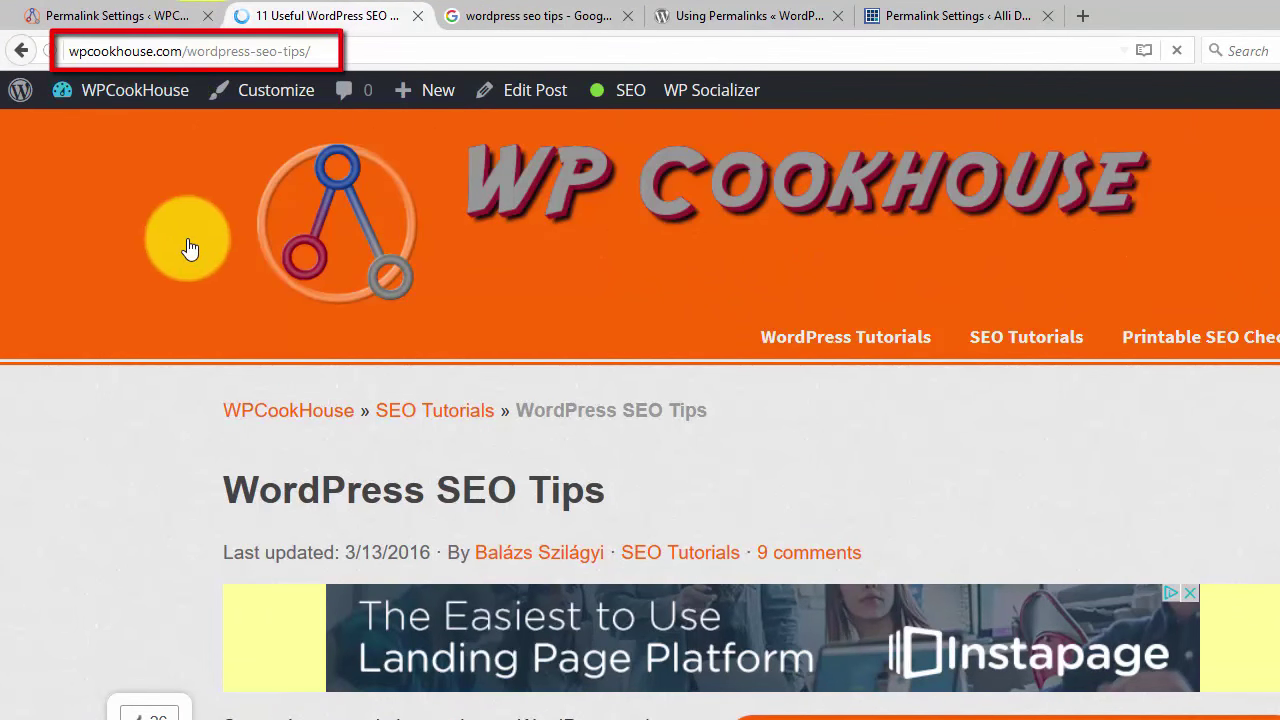
{"action": "mouse_move", "coordinate": [90, 560]}
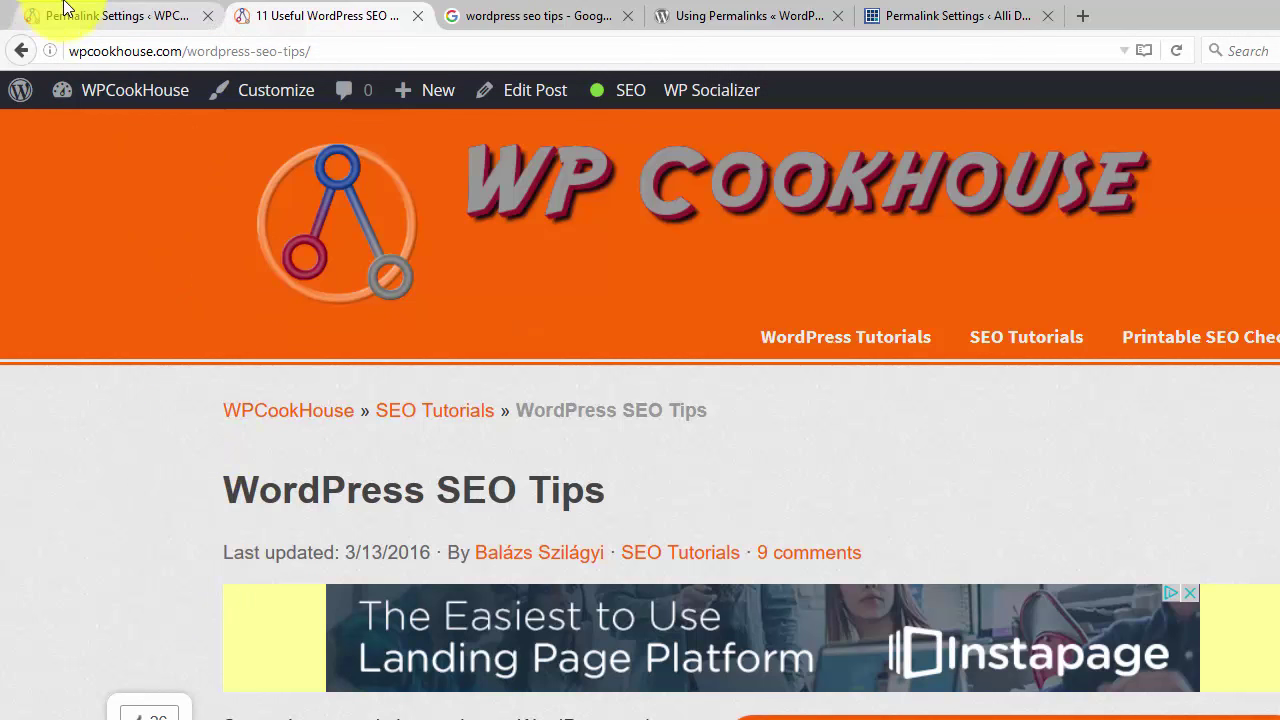
Step: Show the Permalink Settings page with Post name as the selected structure
{"action": "left_click", "coordinate": [112, 16]}
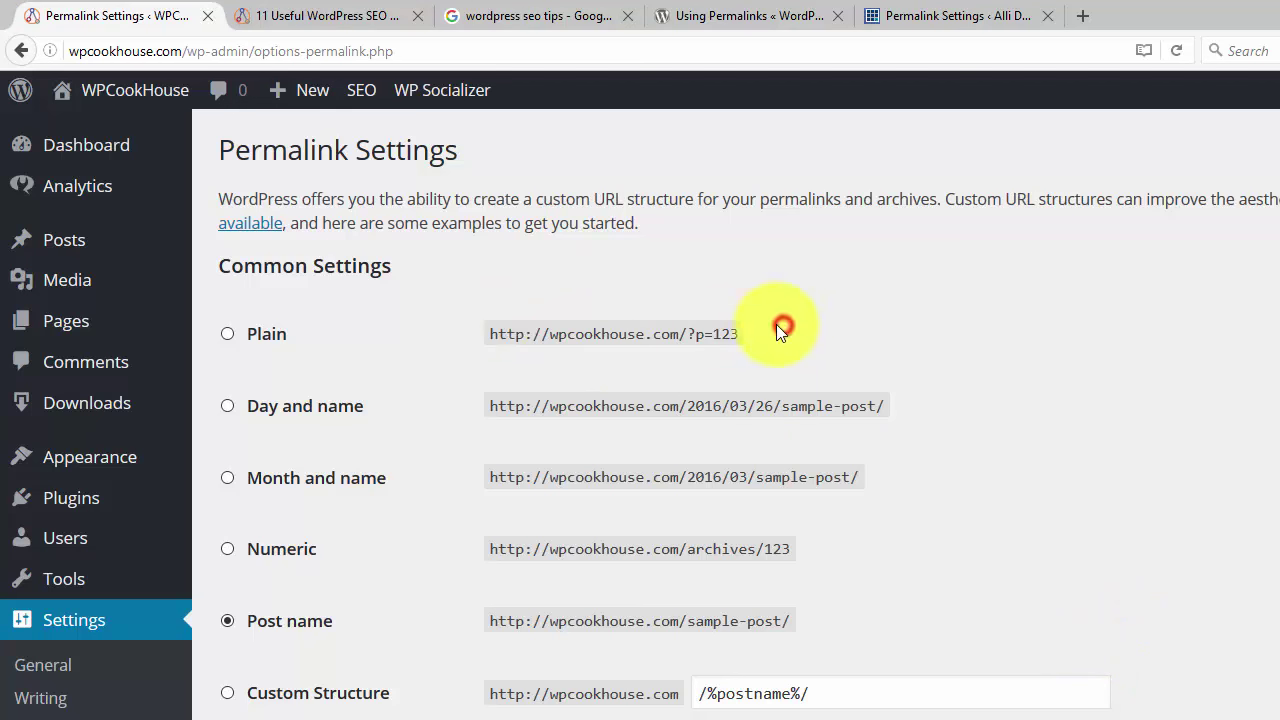
{"action": "mouse_move", "coordinate": [984, 320]}
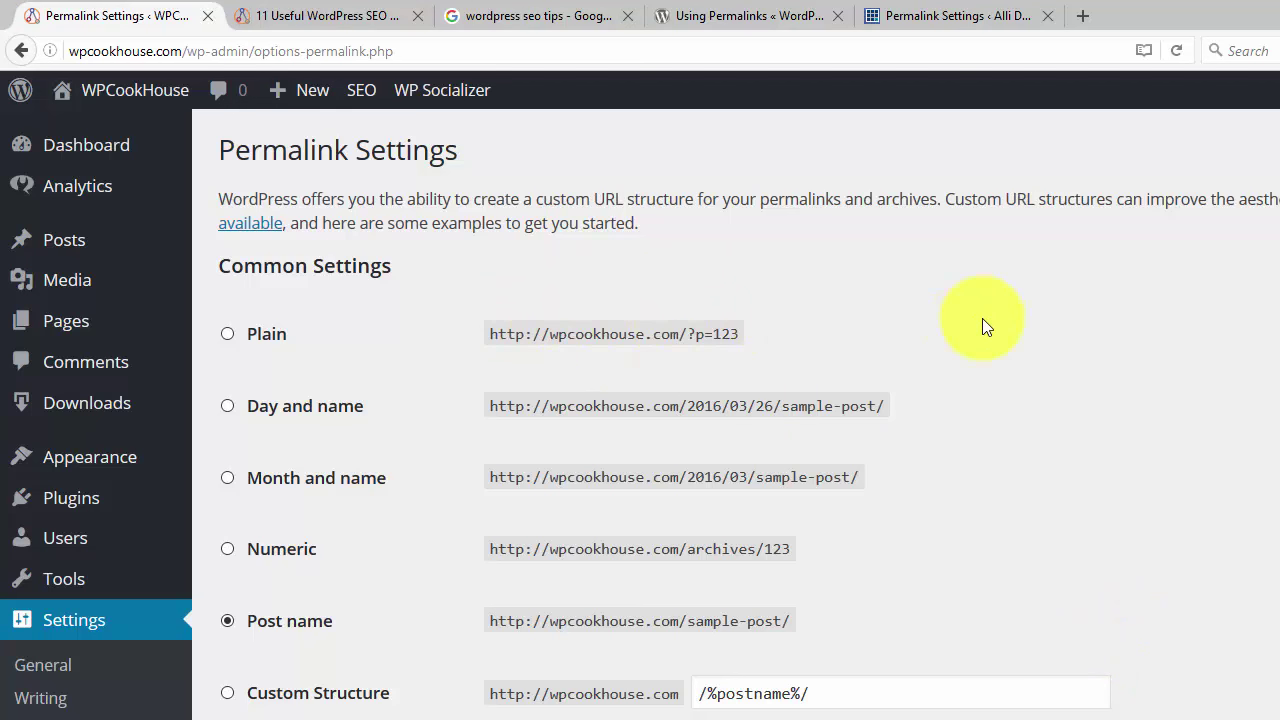
{"action": "mouse_move", "coordinate": [718, 304]}
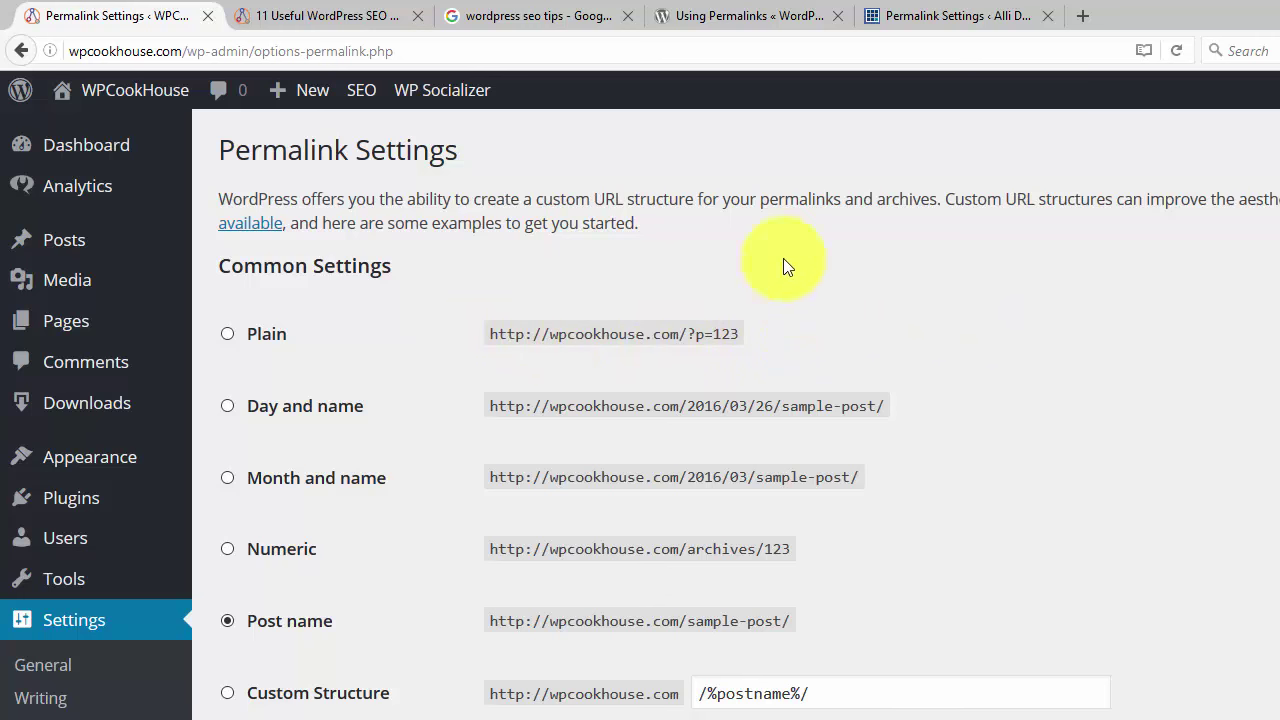
Step: Show the Google results listing WordPress SEO articles for 'wordpress seo tips'
{"action": "left_click", "coordinate": [538, 16]}
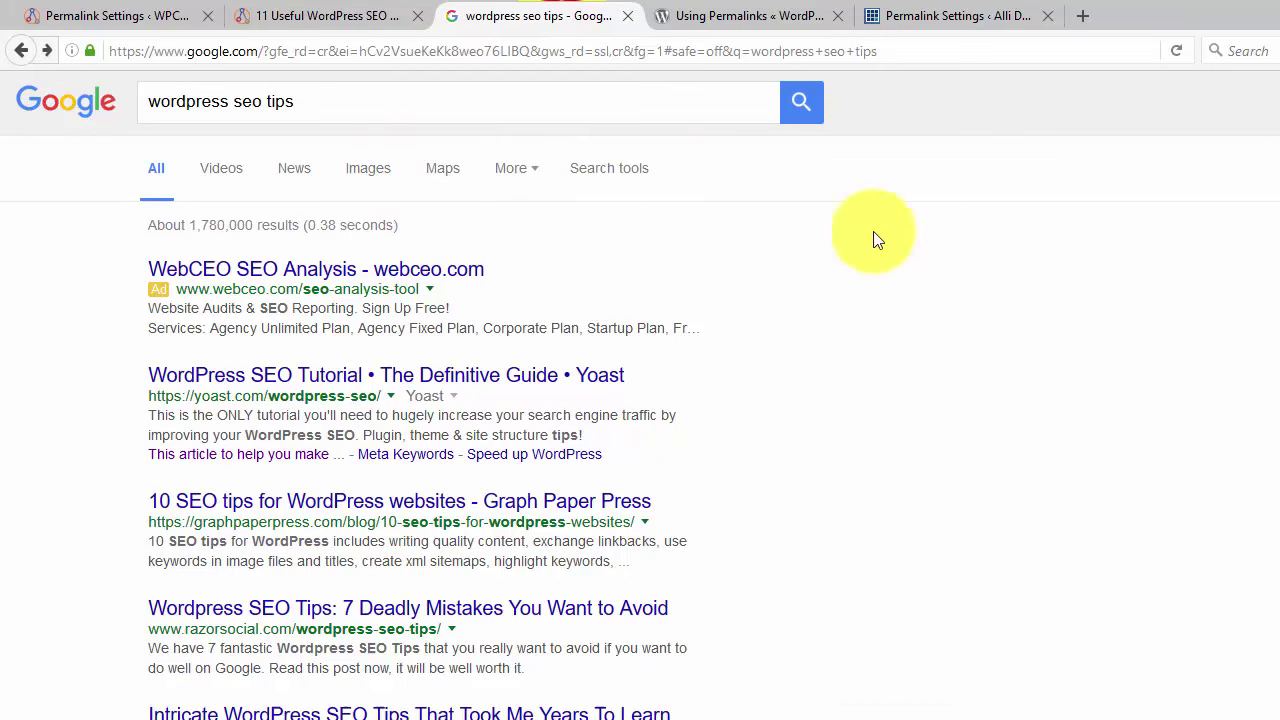
{"action": "mouse_move", "coordinate": [384, 404]}
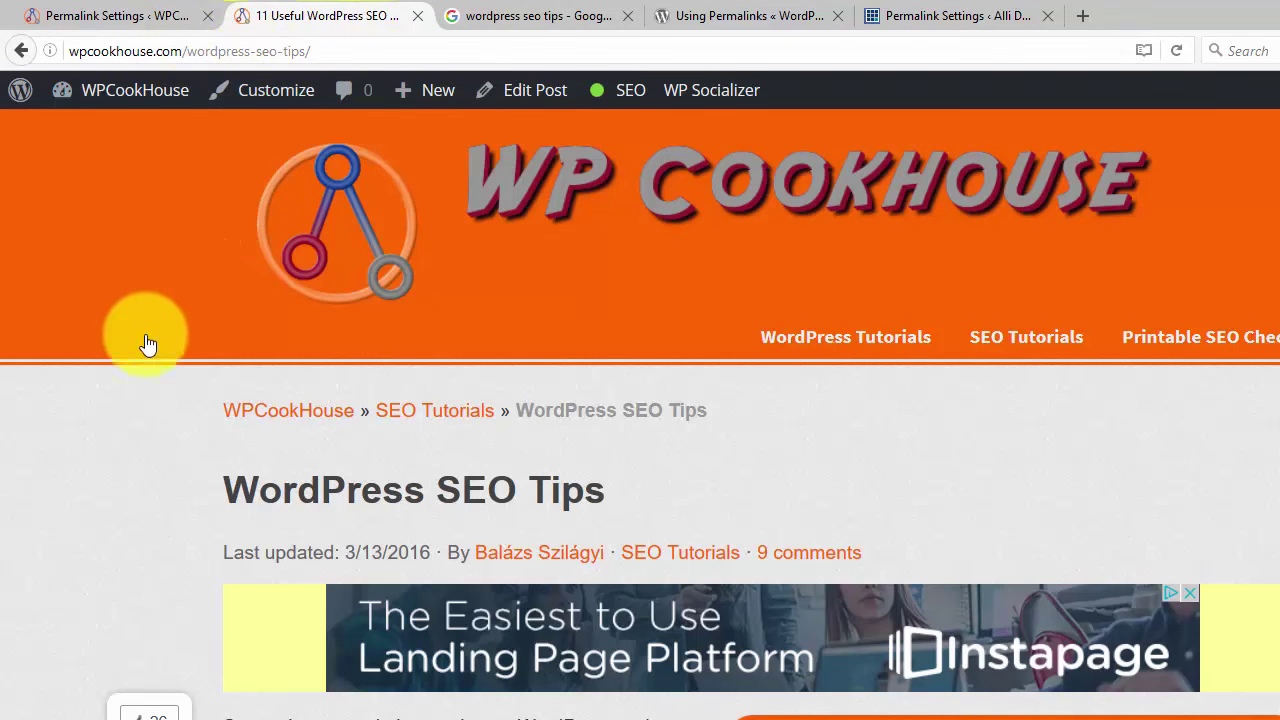
{"action": "mouse_move", "coordinate": [136, 492]}
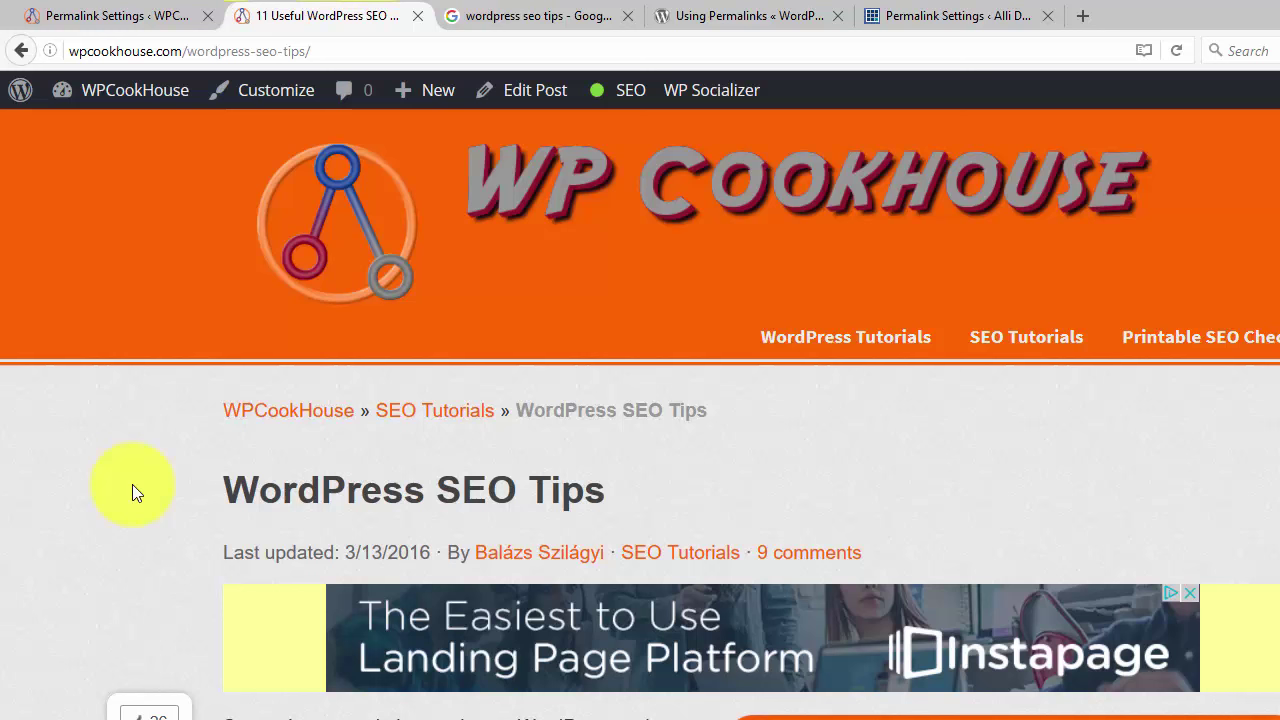
Step: Compare the search results against Permalink Settings, ending back on Post name
{"action": "left_click", "coordinate": [116, 16]}
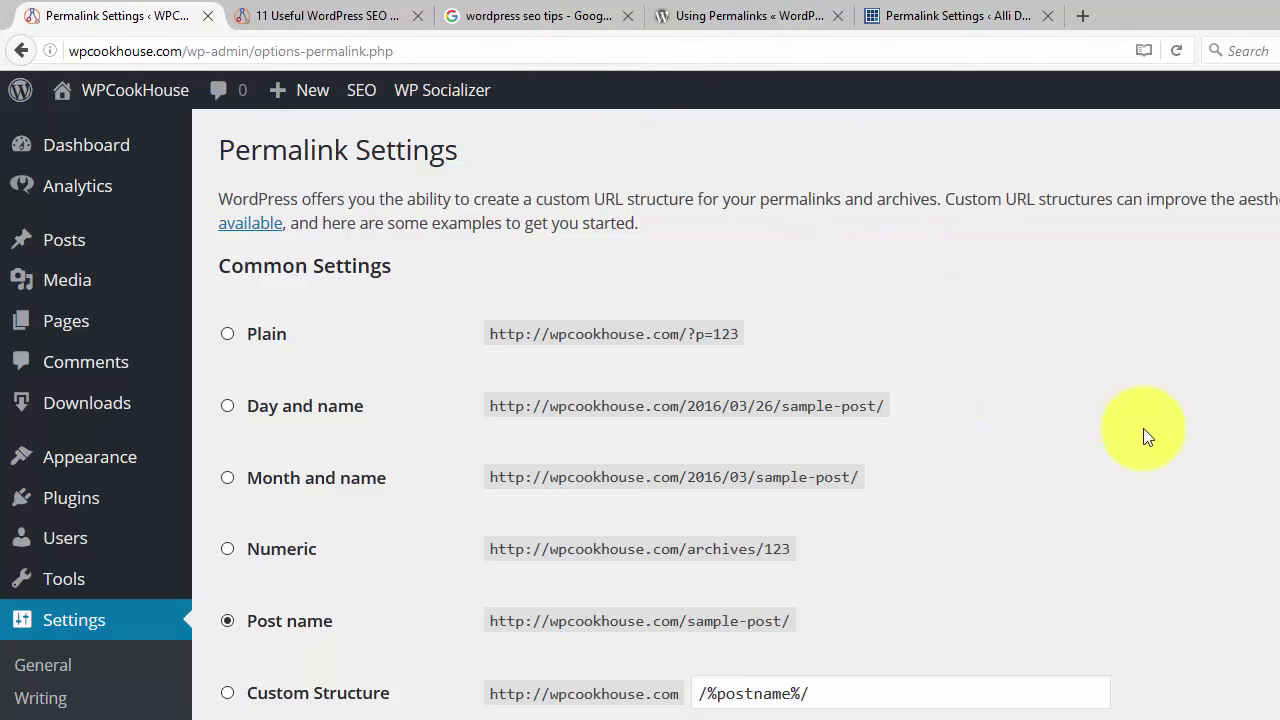
{"action": "left_click", "coordinate": [538, 16]}
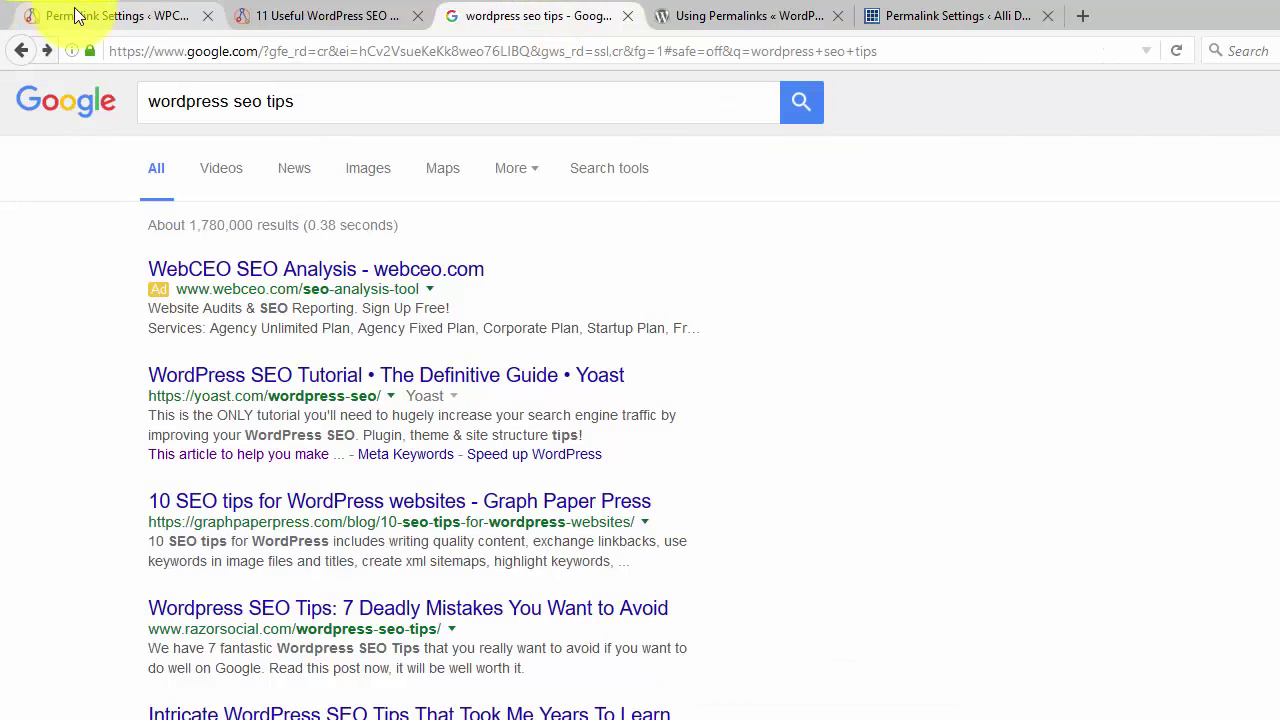
{"action": "left_click", "coordinate": [110, 16]}
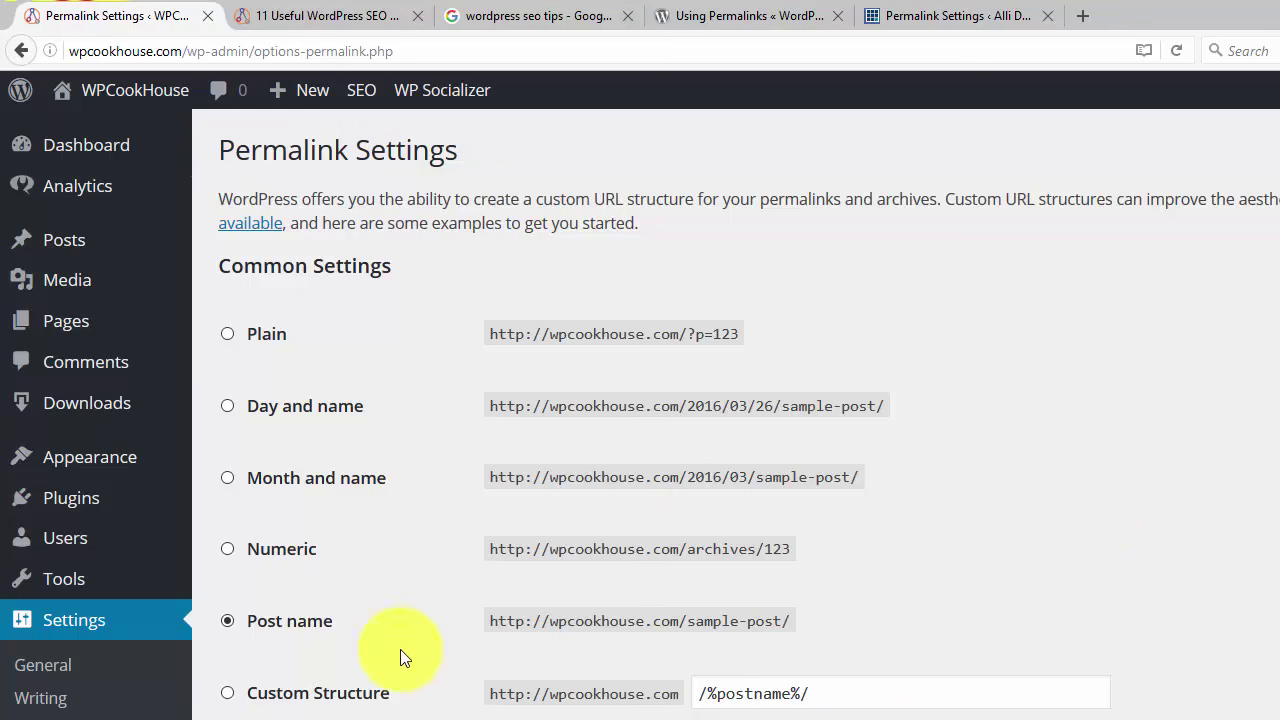
{"action": "scroll", "scroll_direction": "down", "scroll_amount": 3}
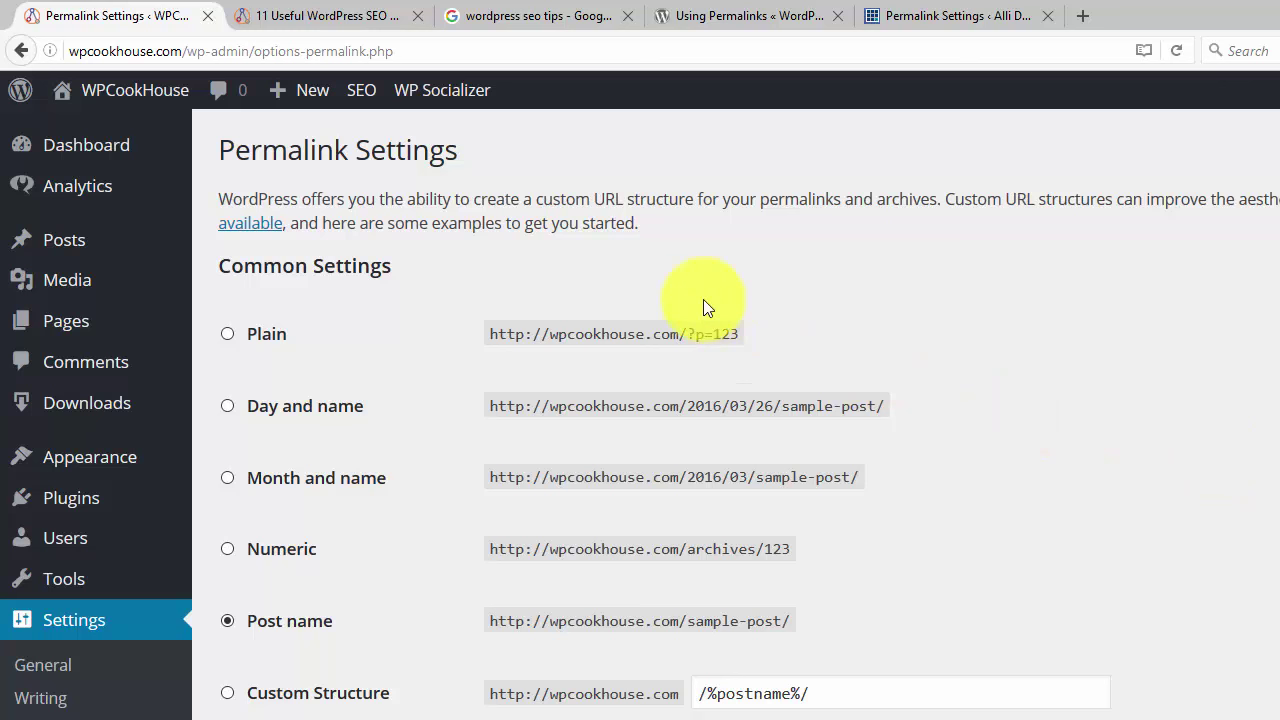
{"action": "mouse_move", "coordinate": [1032, 348]}
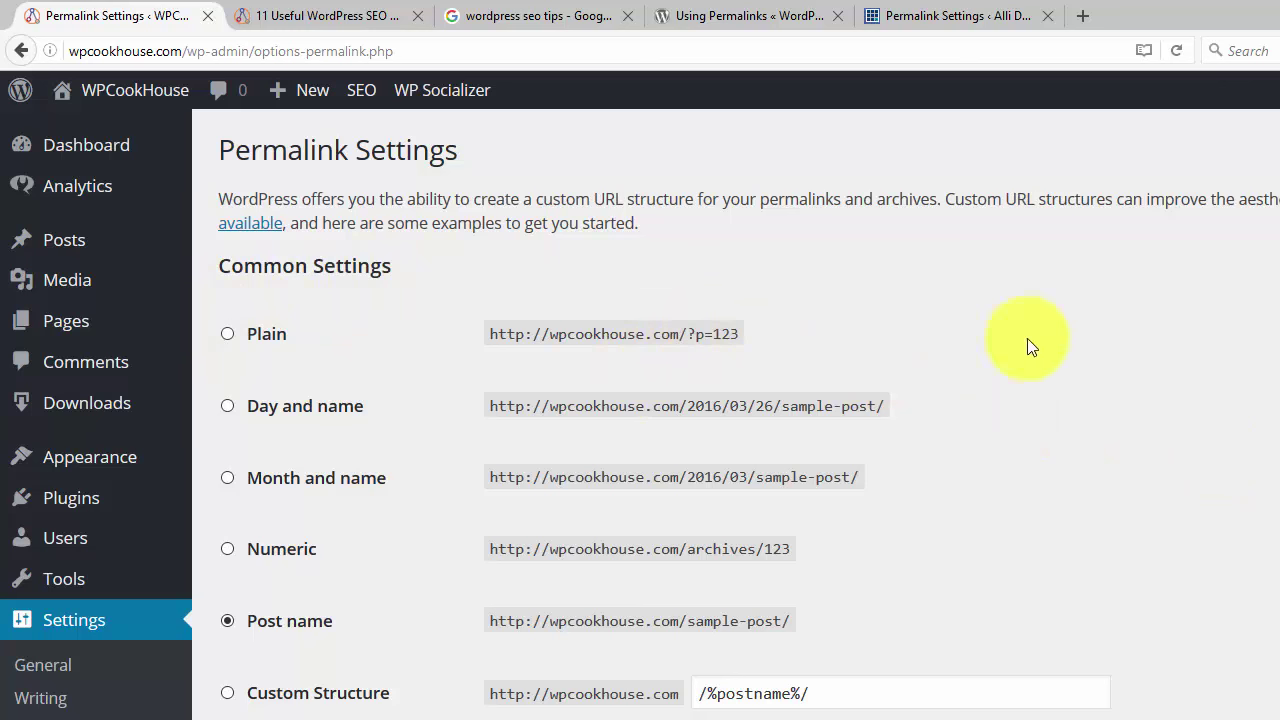
{"action": "mouse_move", "coordinate": [1088, 380]}
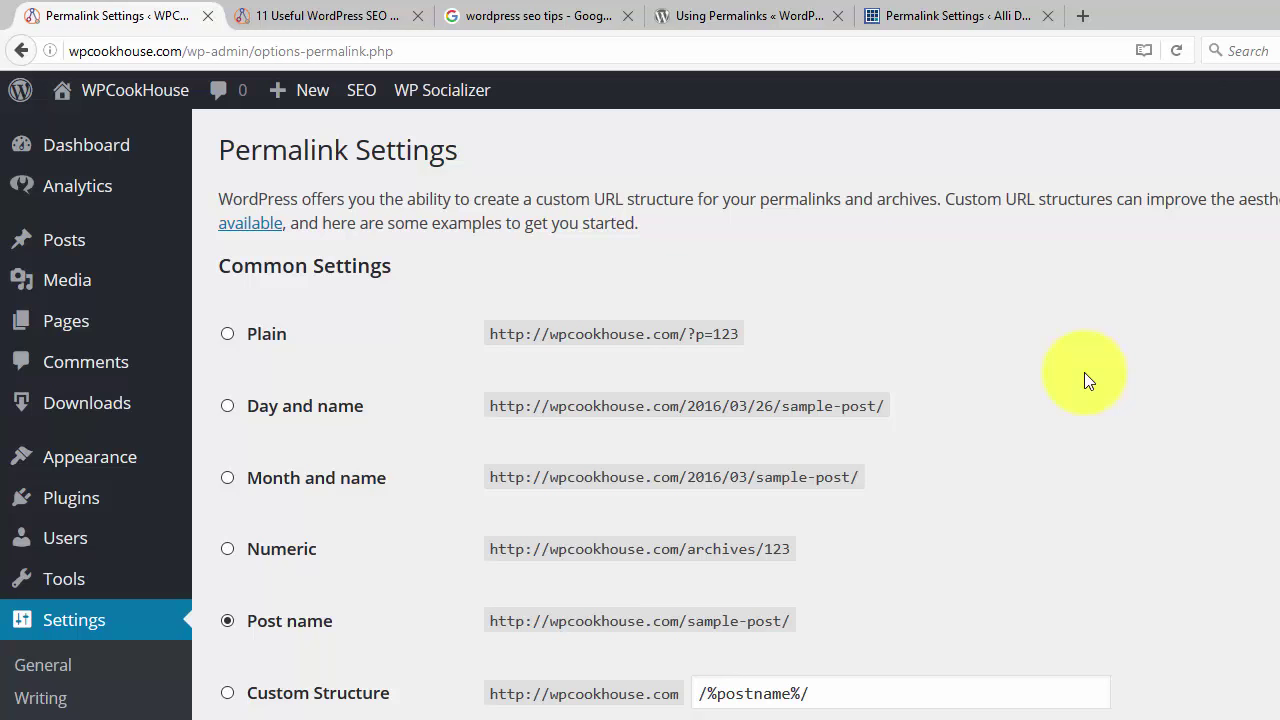
{"action": "mouse_move", "coordinate": [1046, 356]}
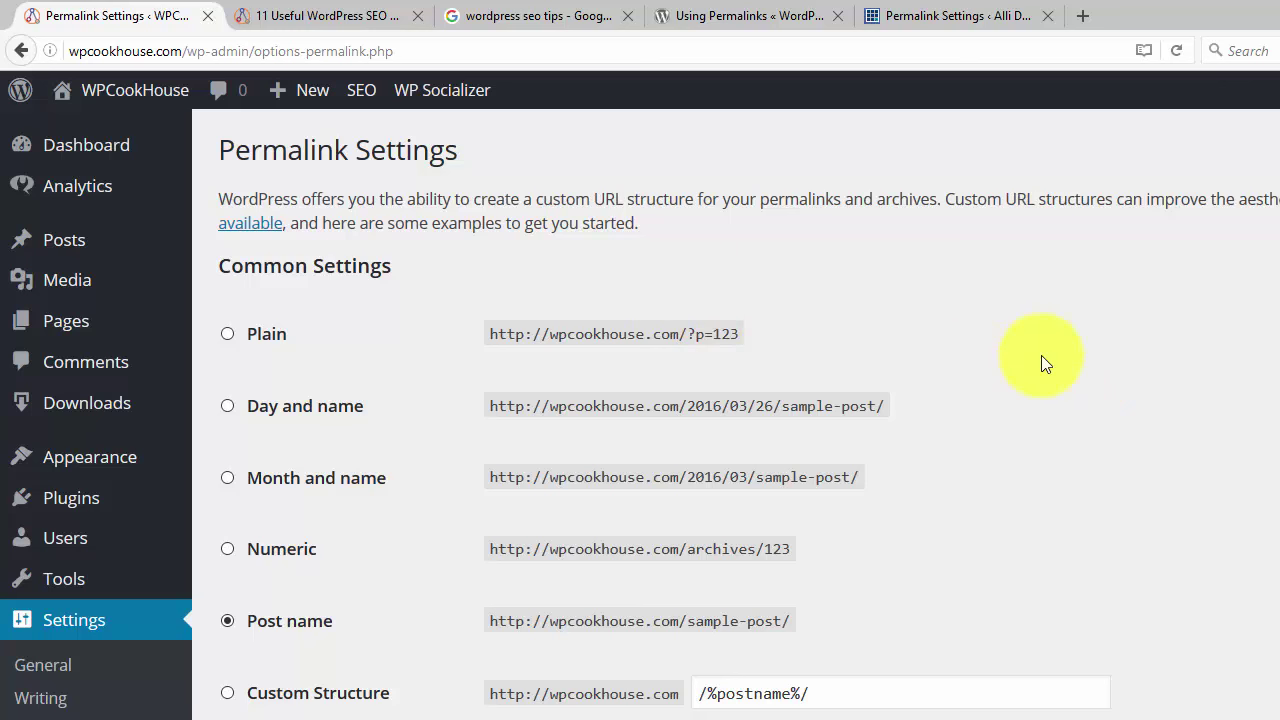
{"action": "mouse_move", "coordinate": [1046, 348]}
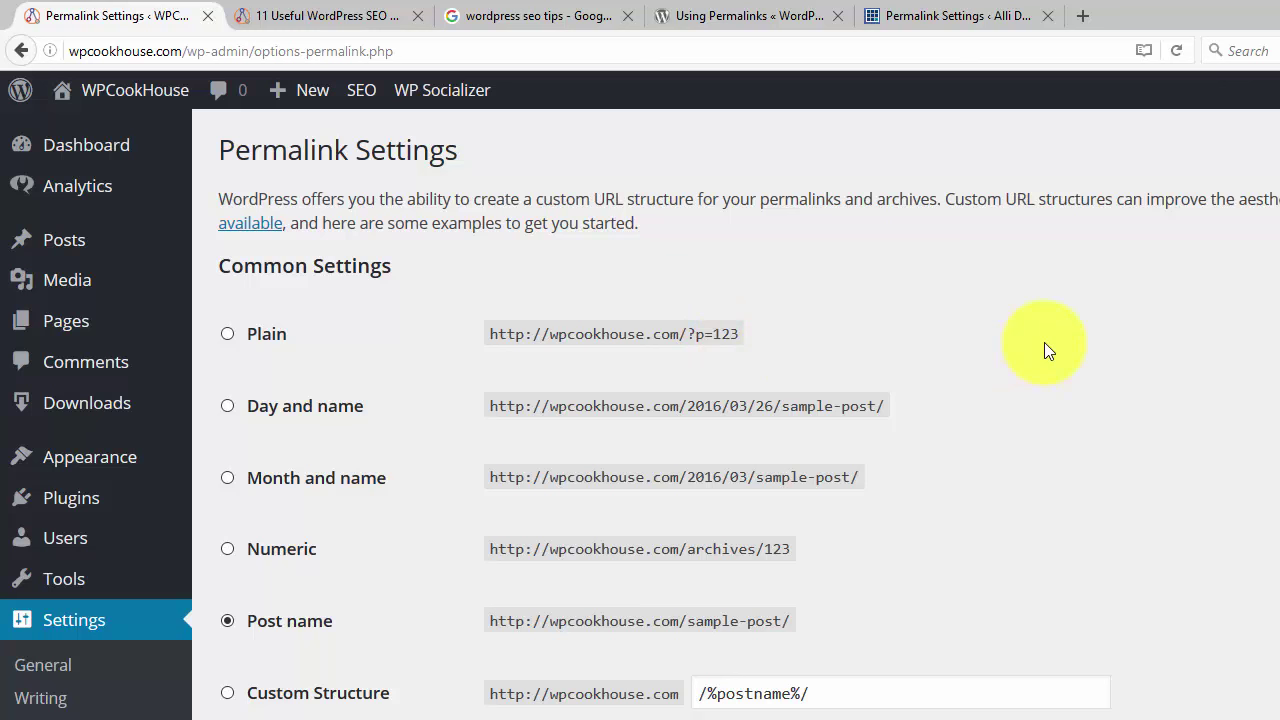
{"action": "mouse_move", "coordinate": [1036, 436]}
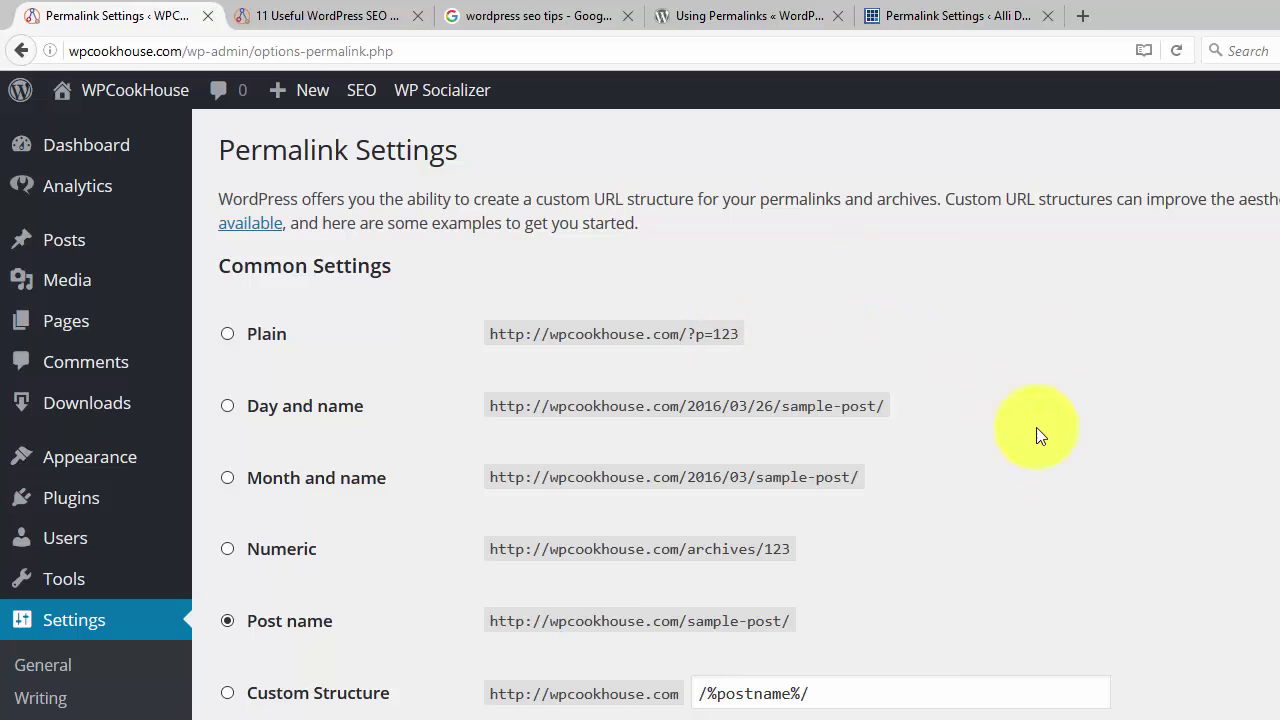
{"action": "mouse_move", "coordinate": [1108, 636]}
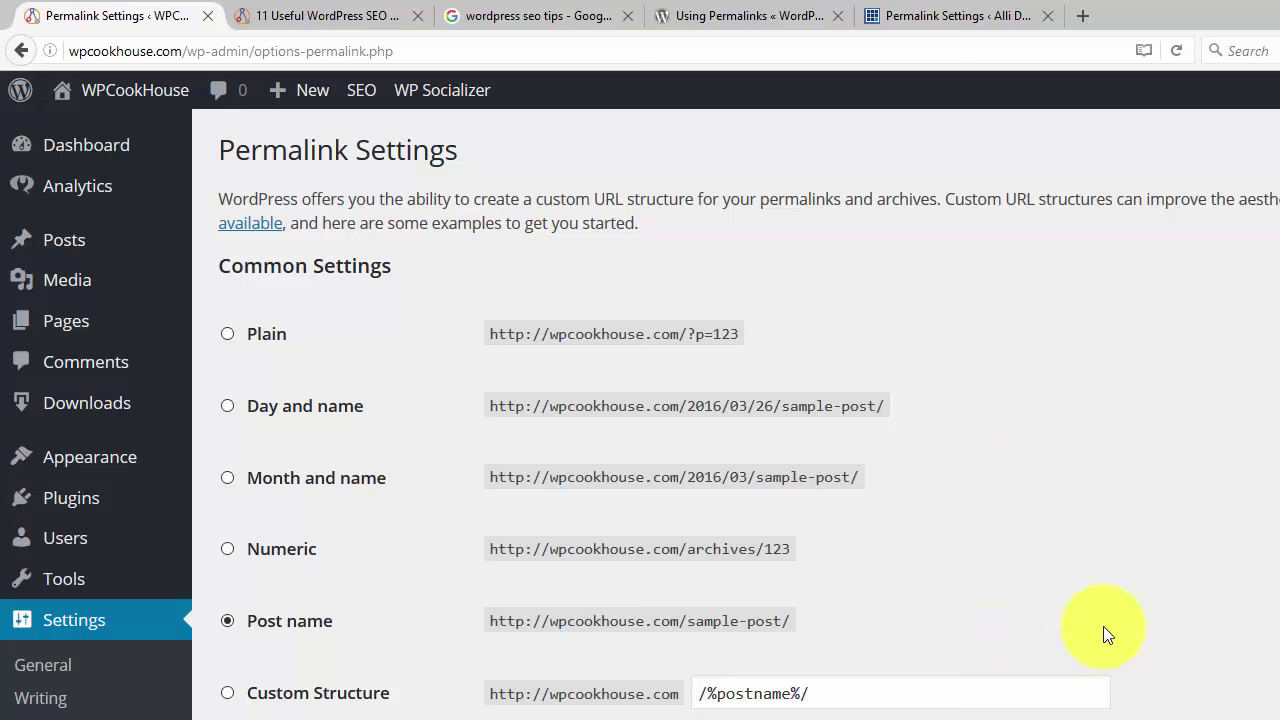
{"action": "mouse_move", "coordinate": [1186, 616]}
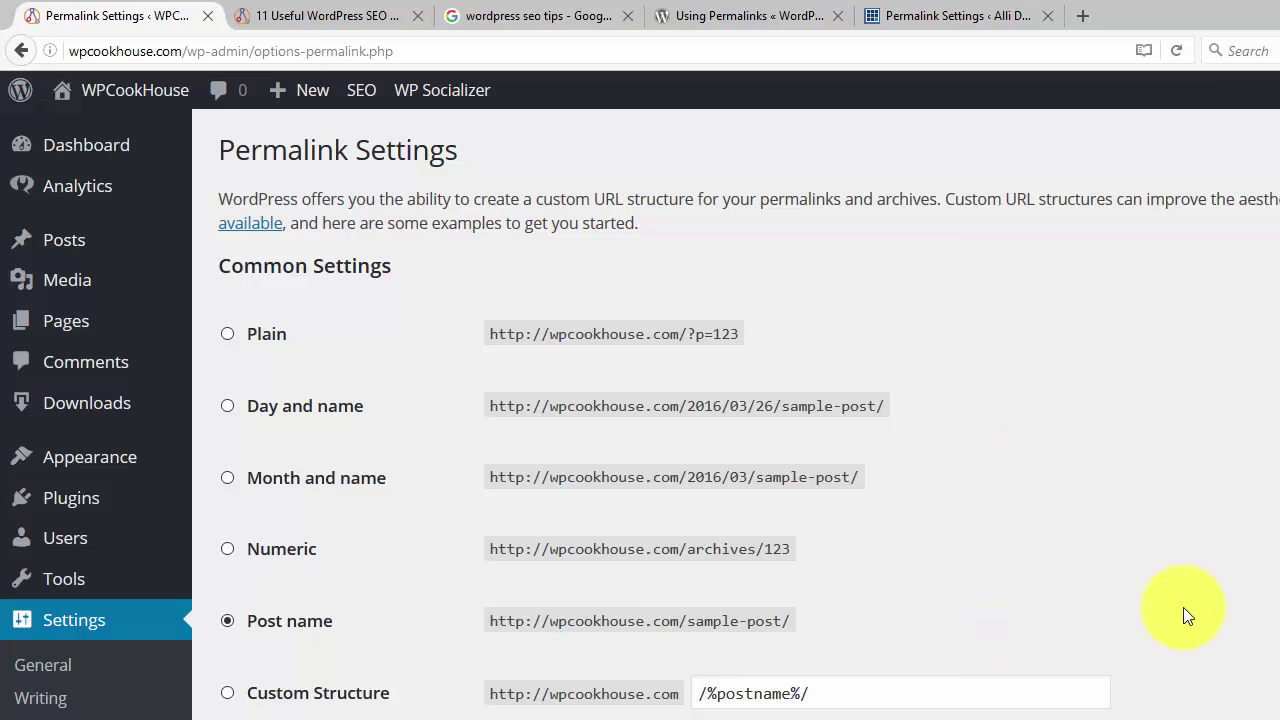
{"action": "mouse_move", "coordinate": [322, 620]}
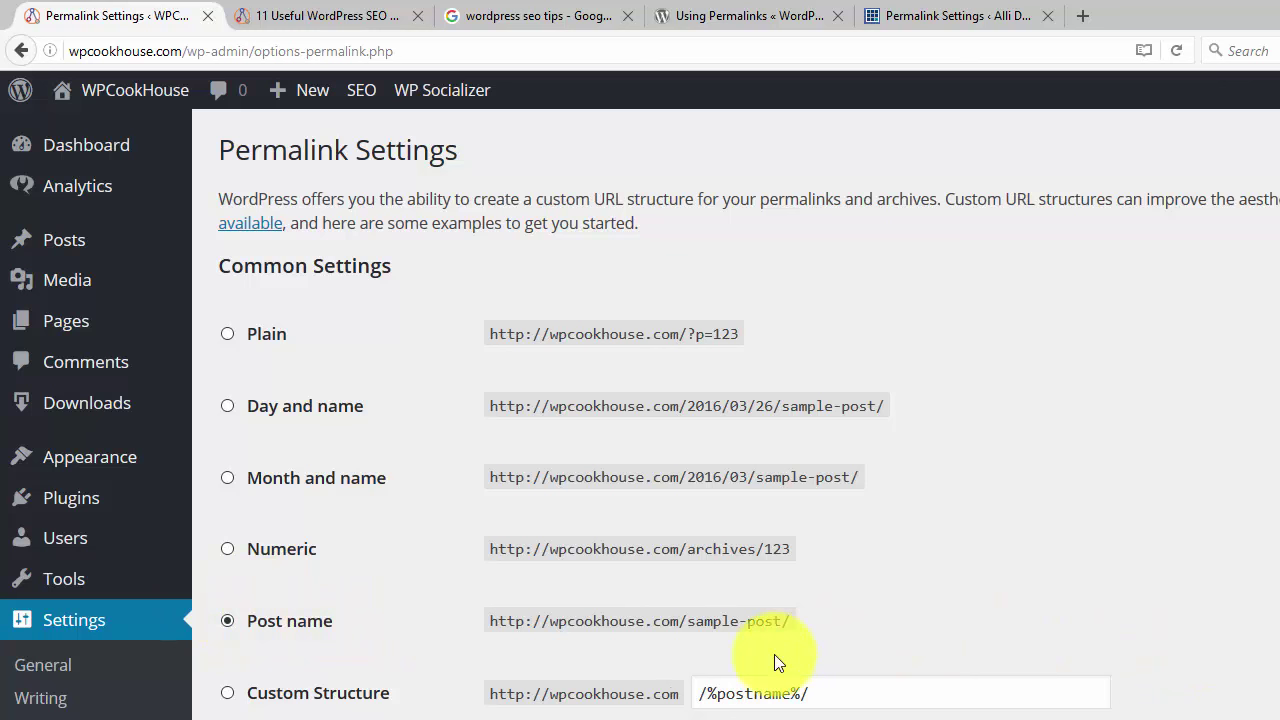
{"action": "mouse_move", "coordinate": [270, 16]}
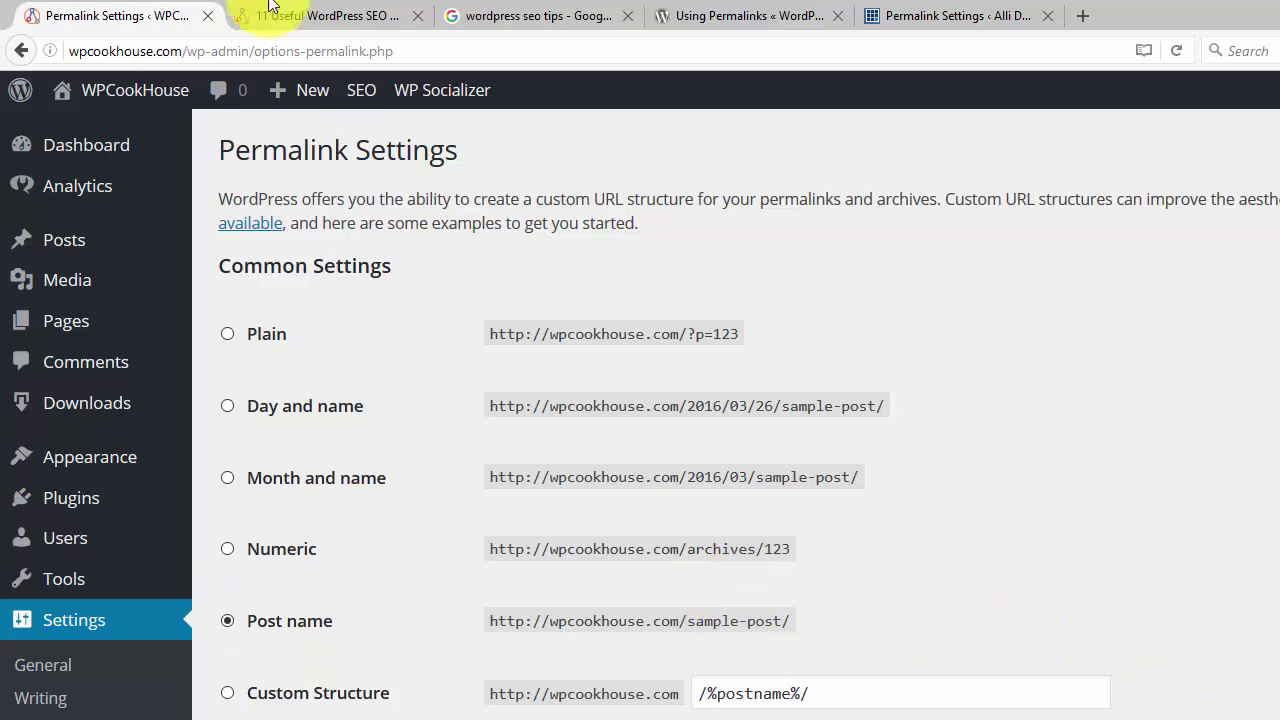
Step: Show the live WordPress SEO Tips post with its wordpress-seo-tips address
{"action": "left_click", "coordinate": [324, 16]}
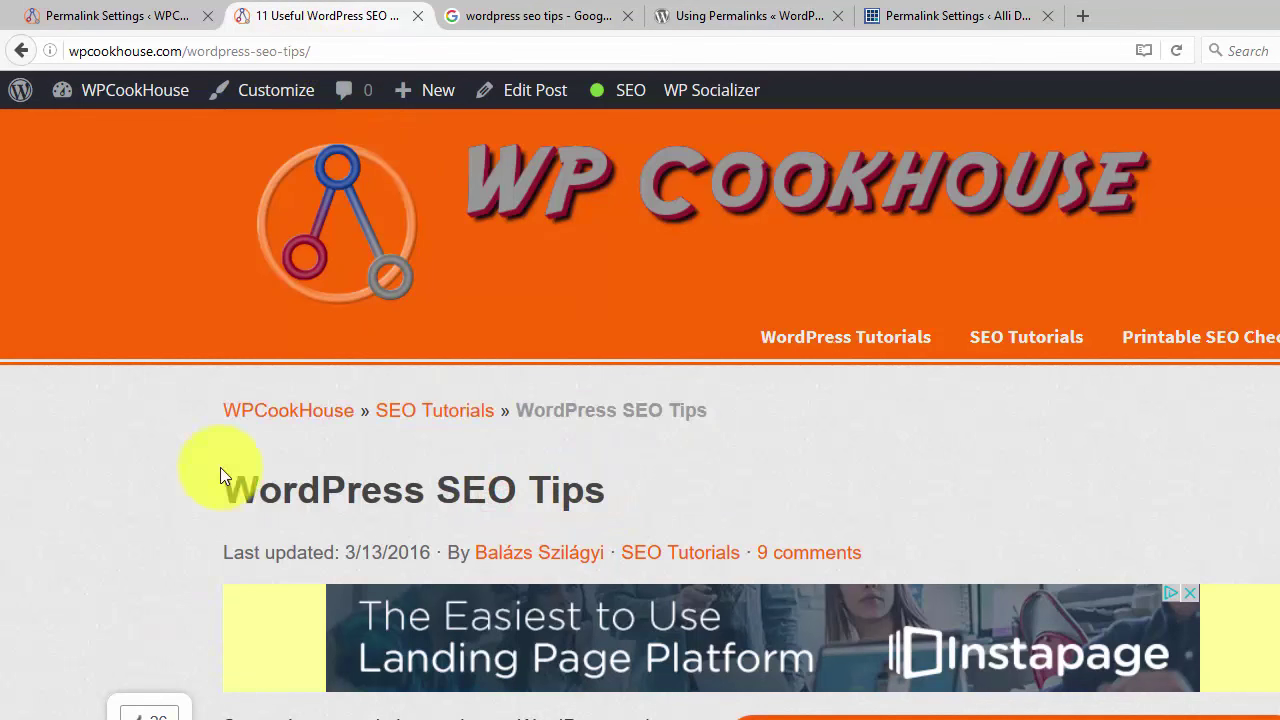
{"action": "left_click", "coordinate": [184, 52]}
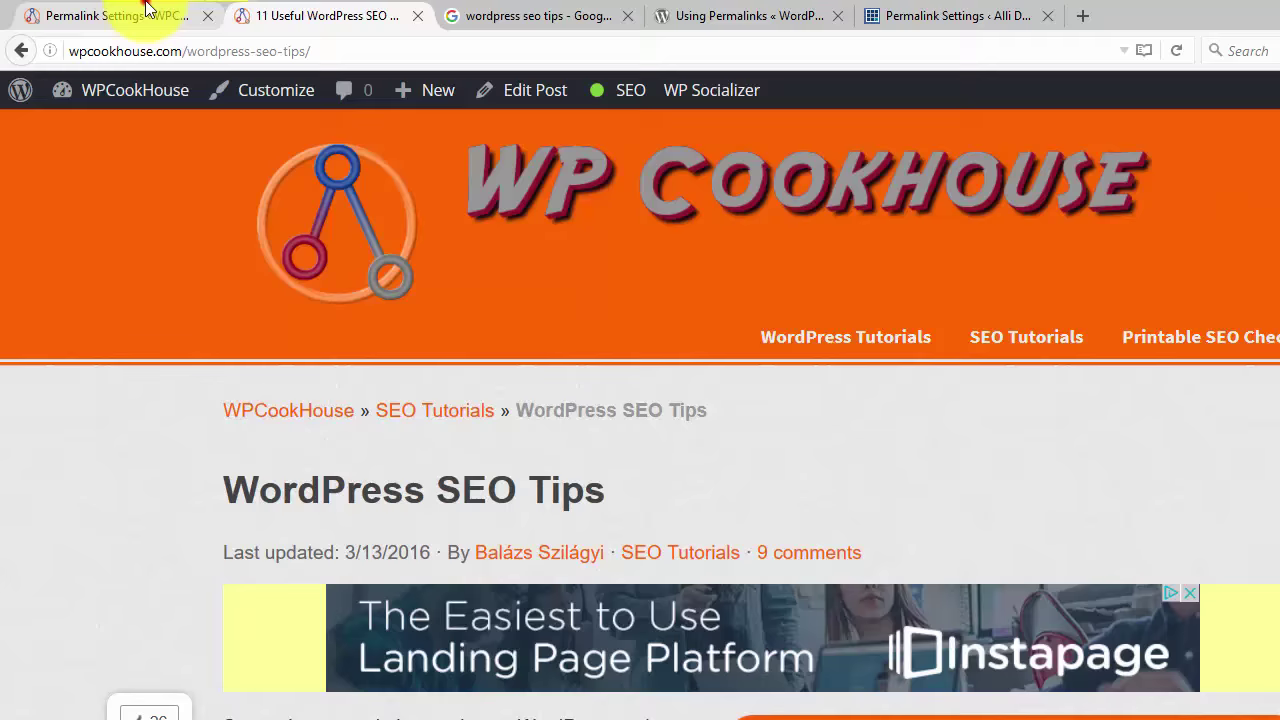
Step: Return to Permalink Settings, still showing the Post name sample-post example
{"action": "left_click", "coordinate": [110, 16]}
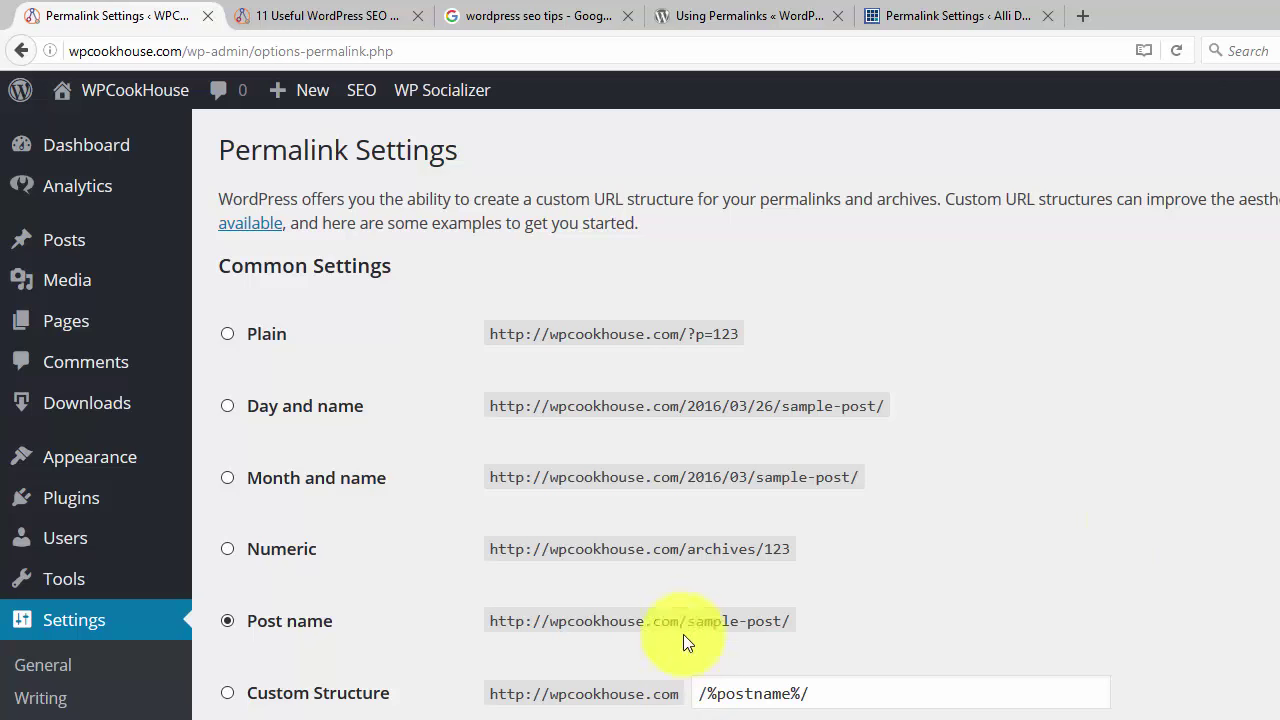
{"action": "mouse_move", "coordinate": [1116, 516]}
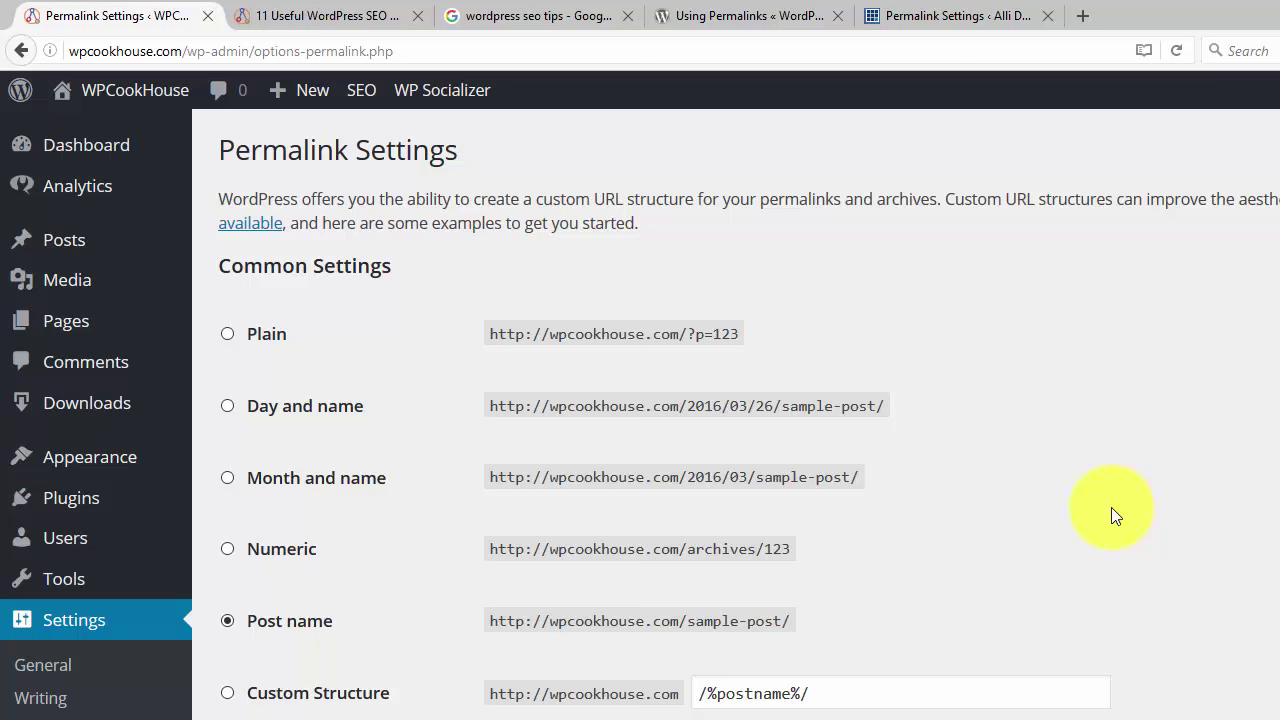
{"action": "mouse_move", "coordinate": [230, 432]}
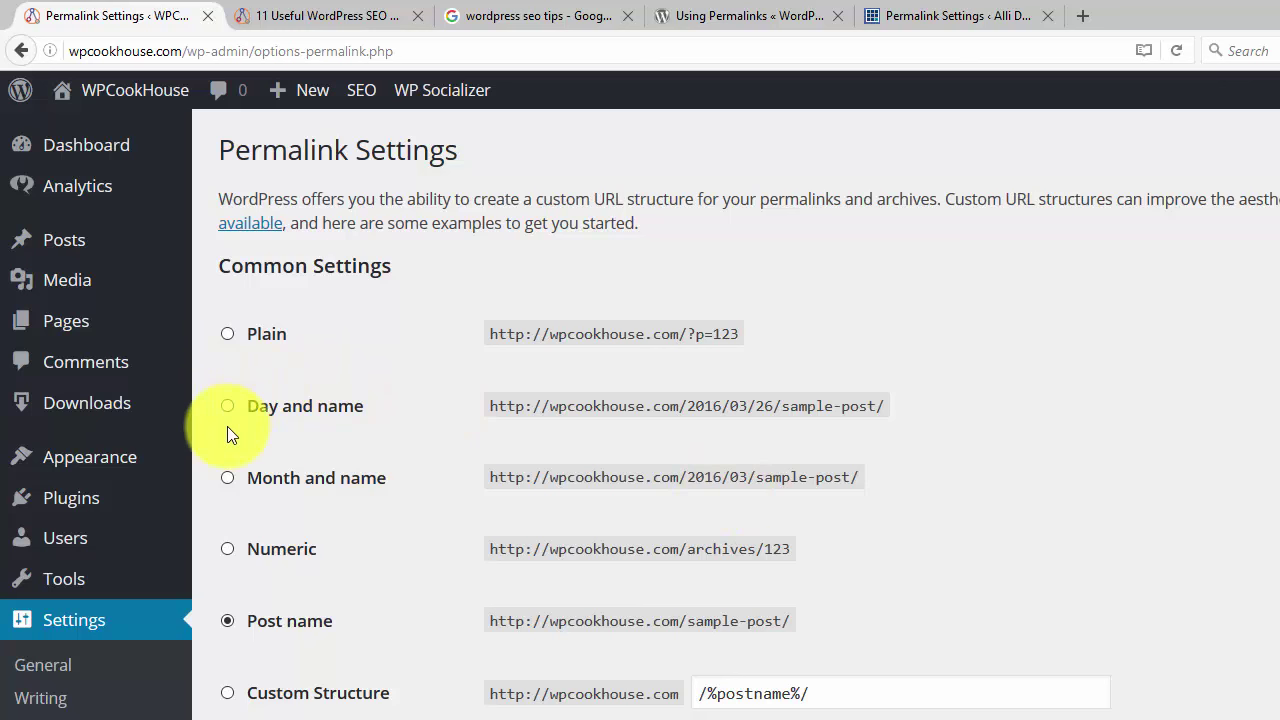
{"action": "mouse_move", "coordinate": [936, 456]}
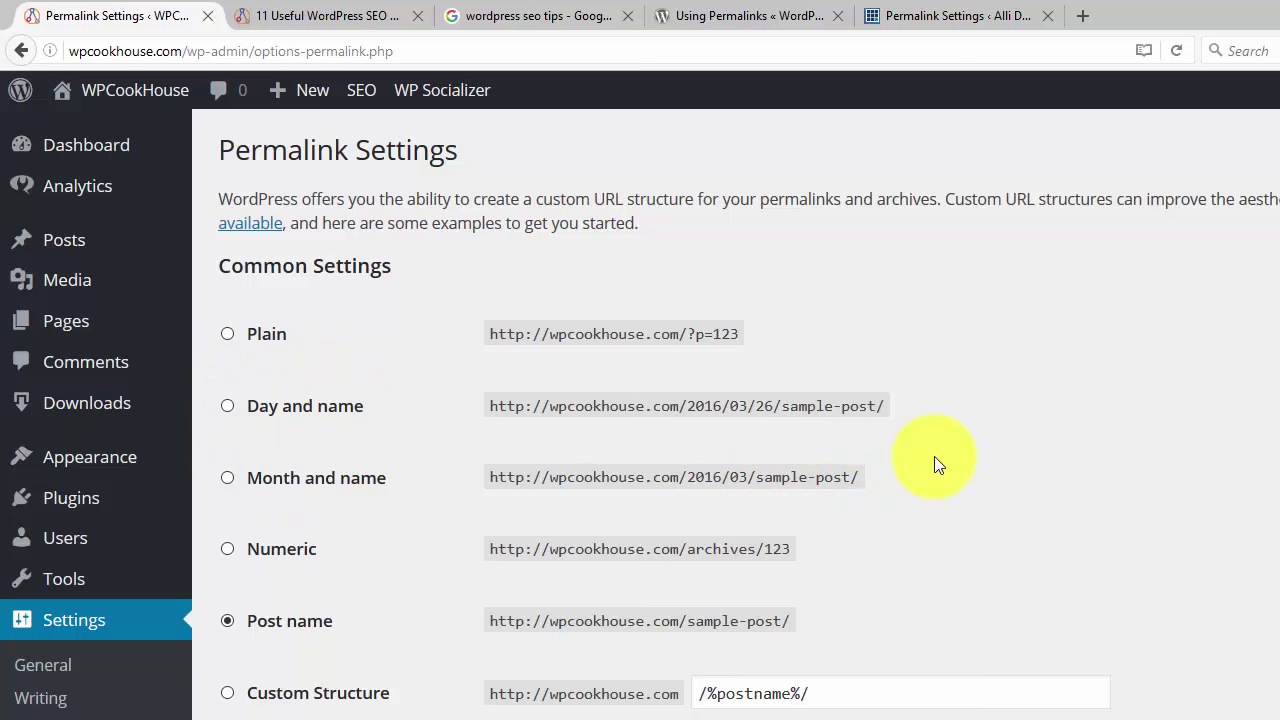
{"action": "mouse_move", "coordinate": [1210, 480]}
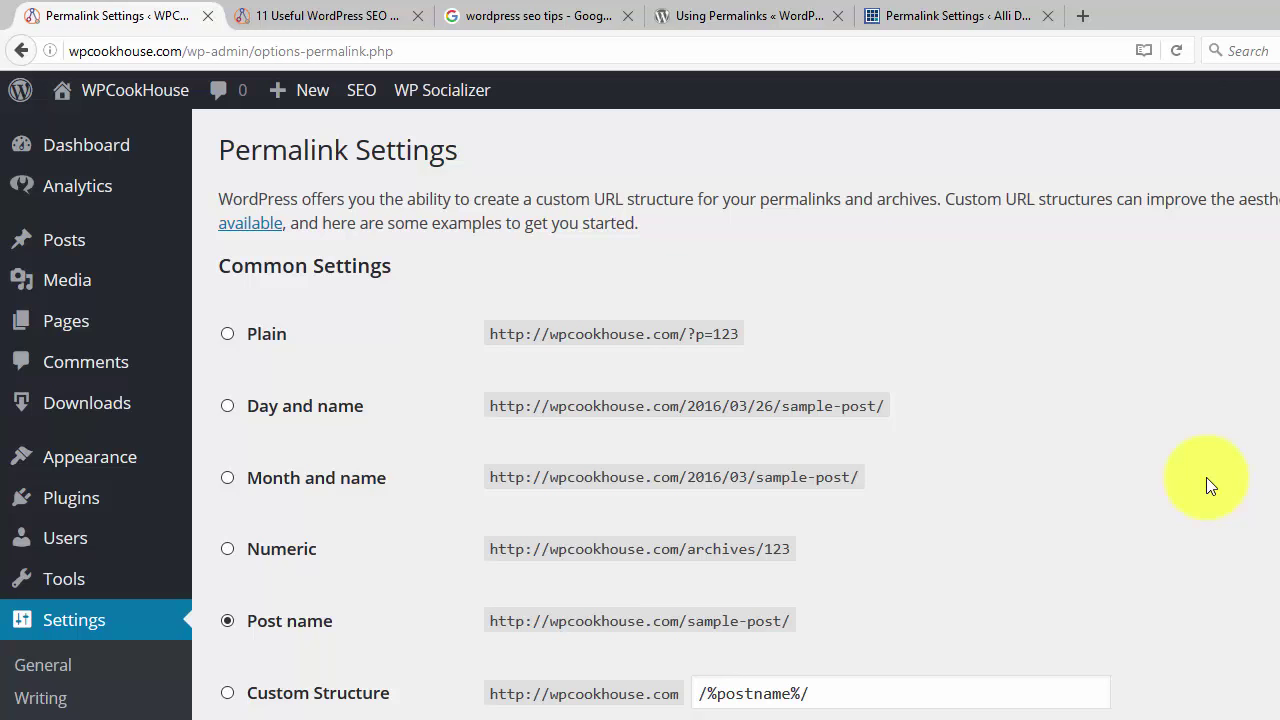
{"action": "mouse_move", "coordinate": [760, 398]}
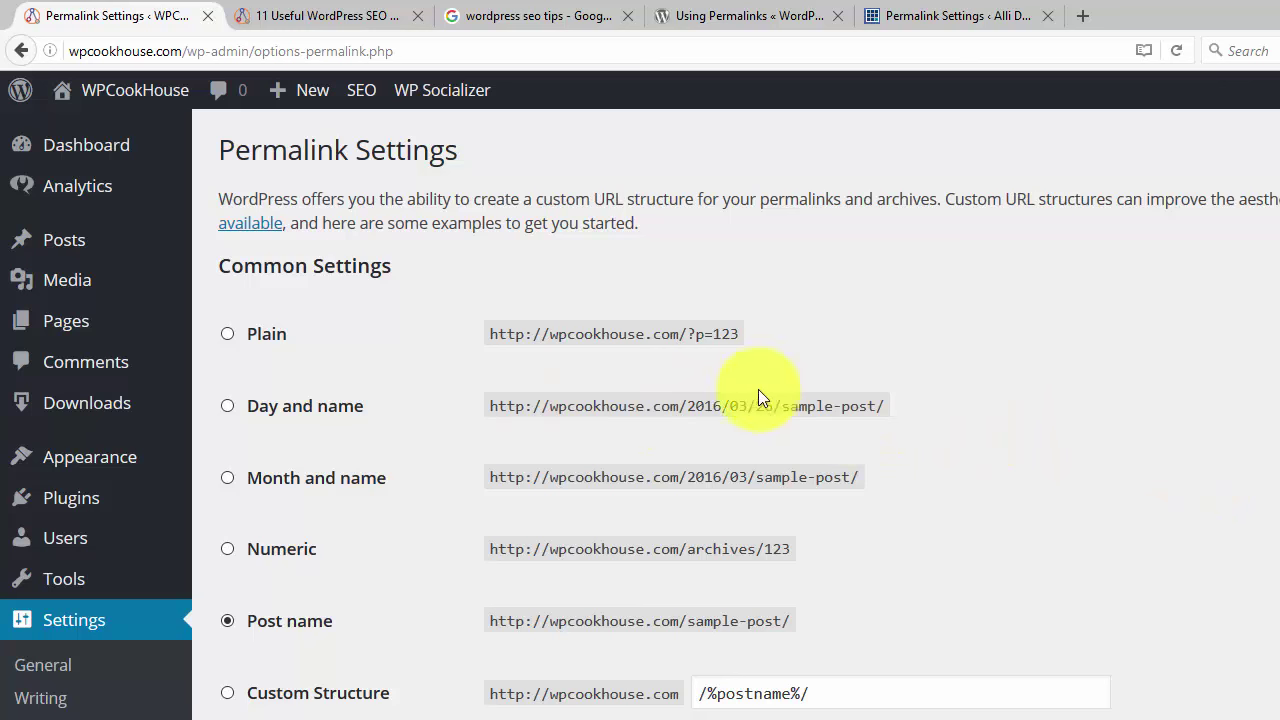
{"action": "mouse_move", "coordinate": [1180, 450]}
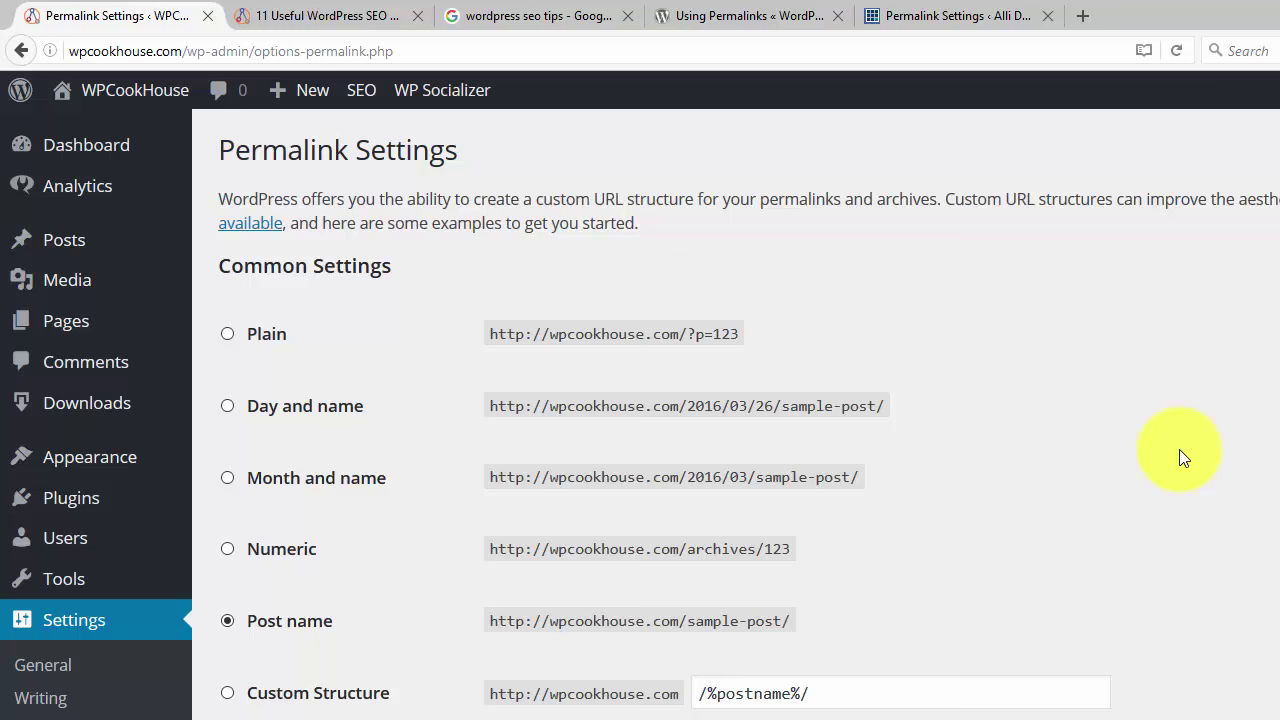
{"action": "mouse_move", "coordinate": [992, 432]}
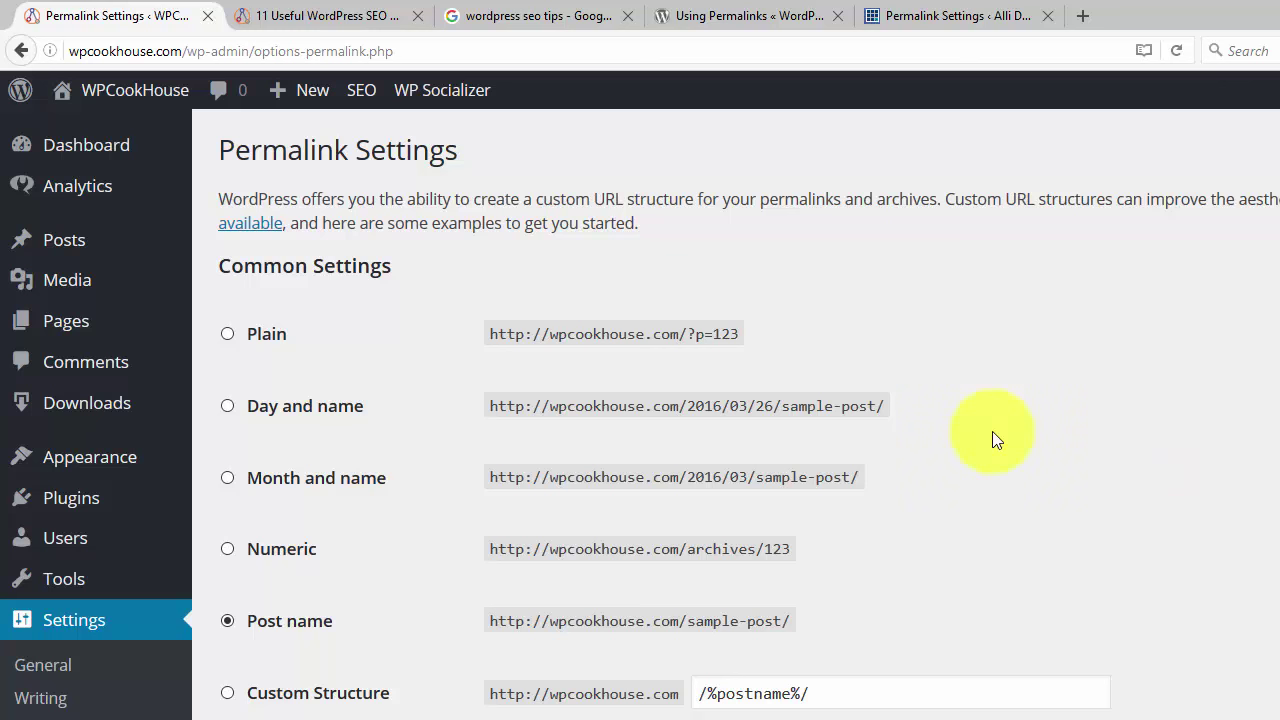
{"action": "mouse_move", "coordinate": [1116, 472]}
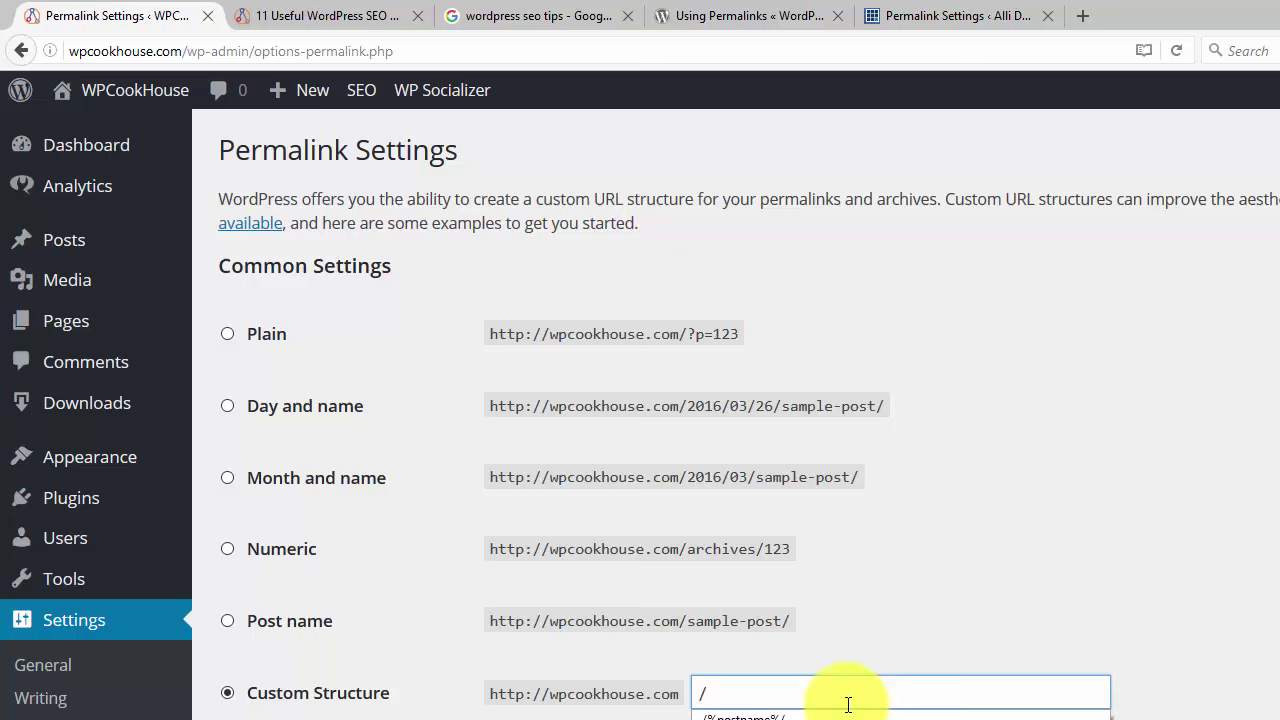
Step: Enter /%category%/%postname%/ as the custom structure and compare it with the post's address
{"action": "type", "text": "/%category%/%postname%/"}
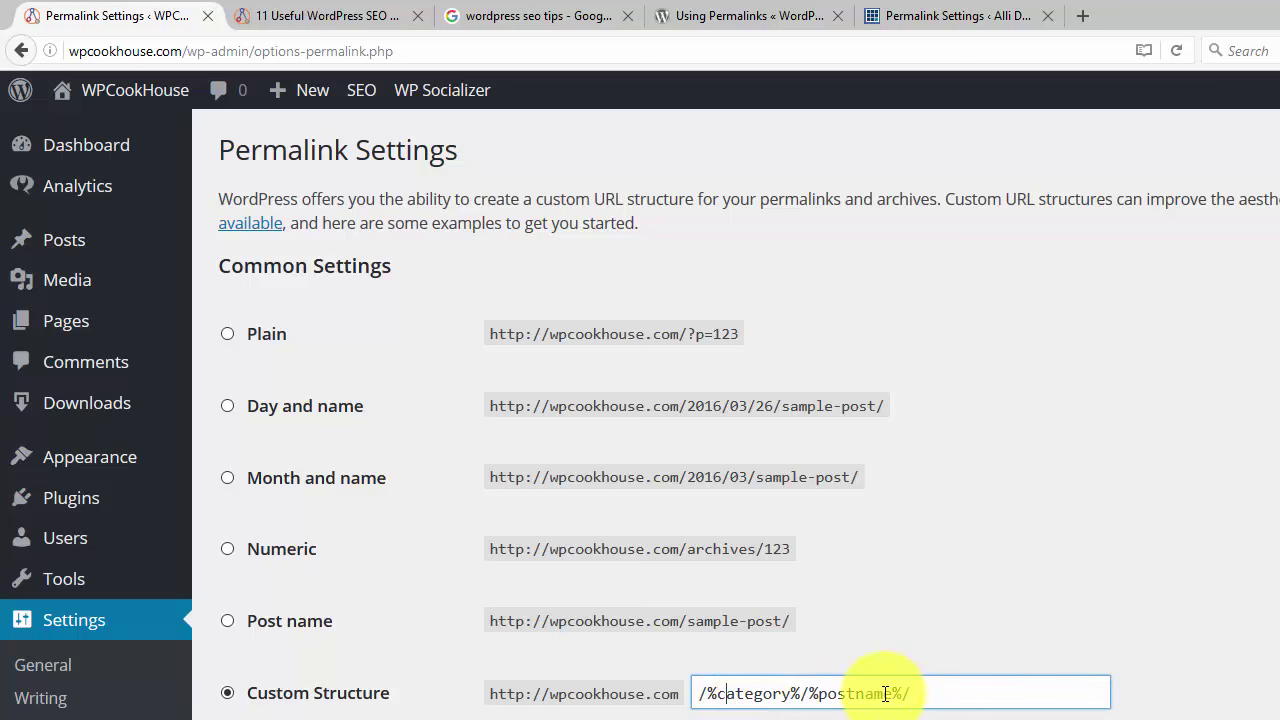
{"action": "left_click", "coordinate": [324, 16]}
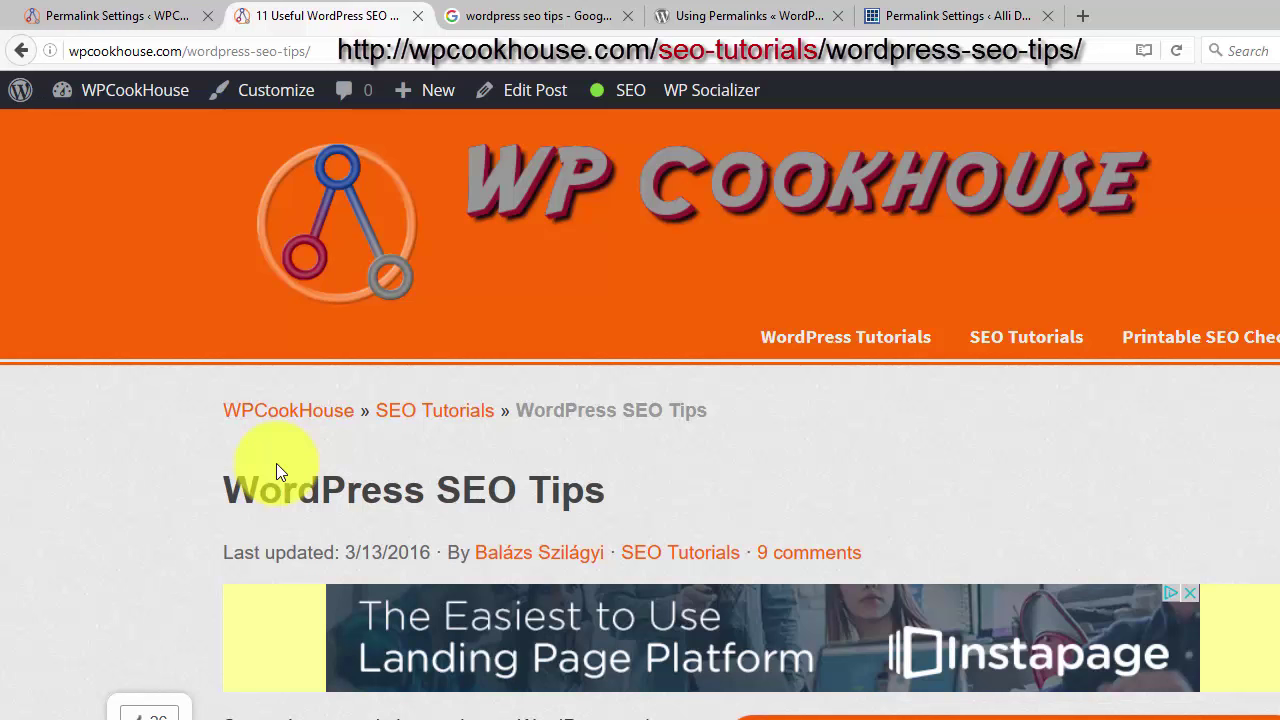
{"action": "mouse_move", "coordinate": [110, 16]}
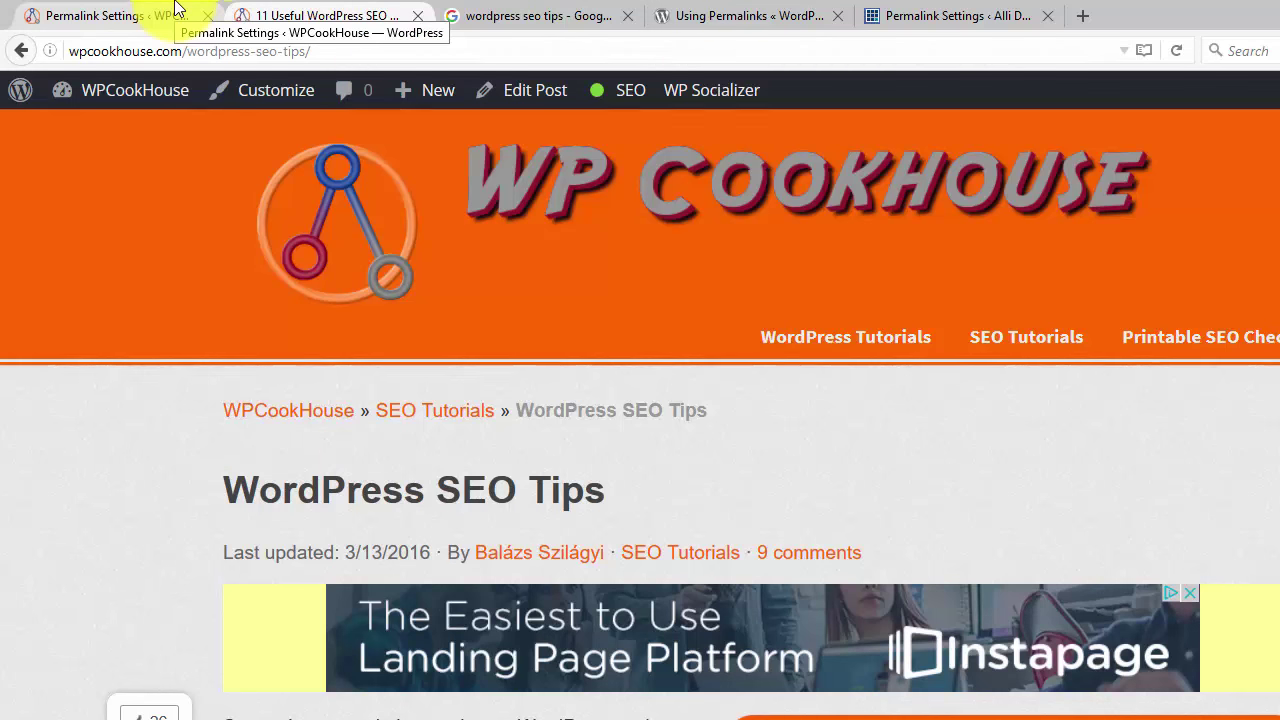
{"action": "left_click", "coordinate": [110, 16]}
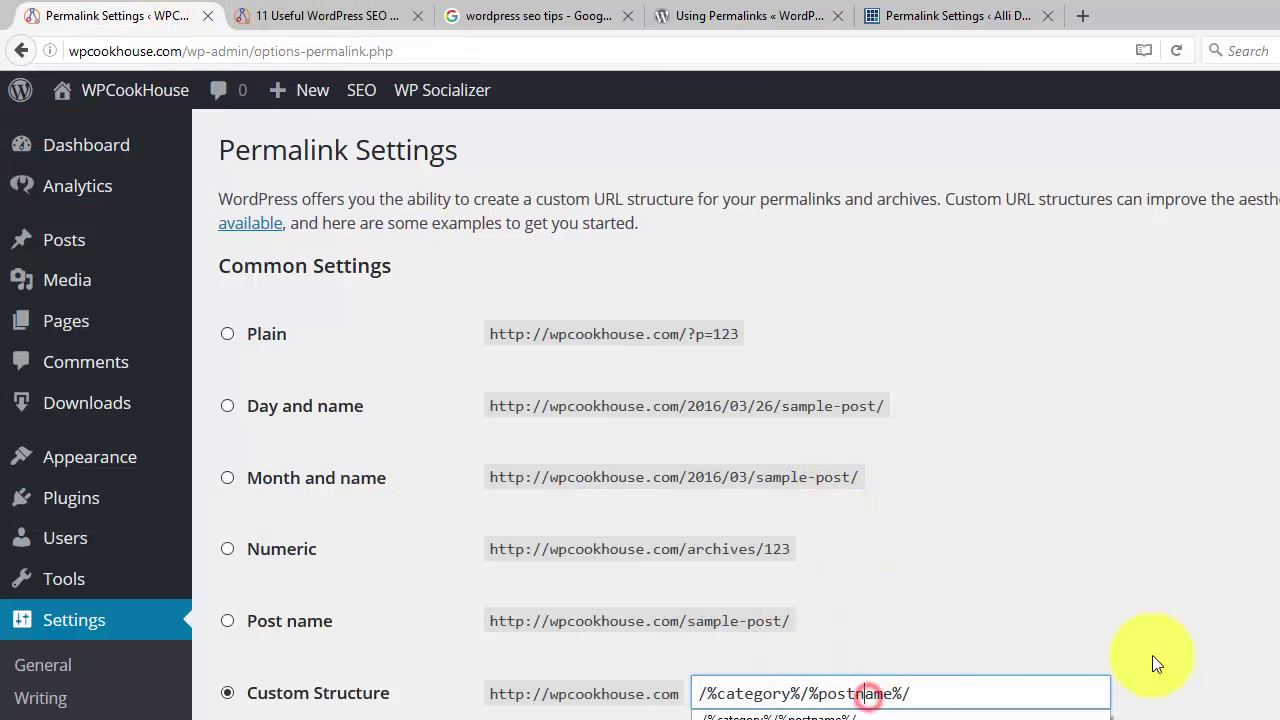
{"action": "left_click", "coordinate": [330, 16]}
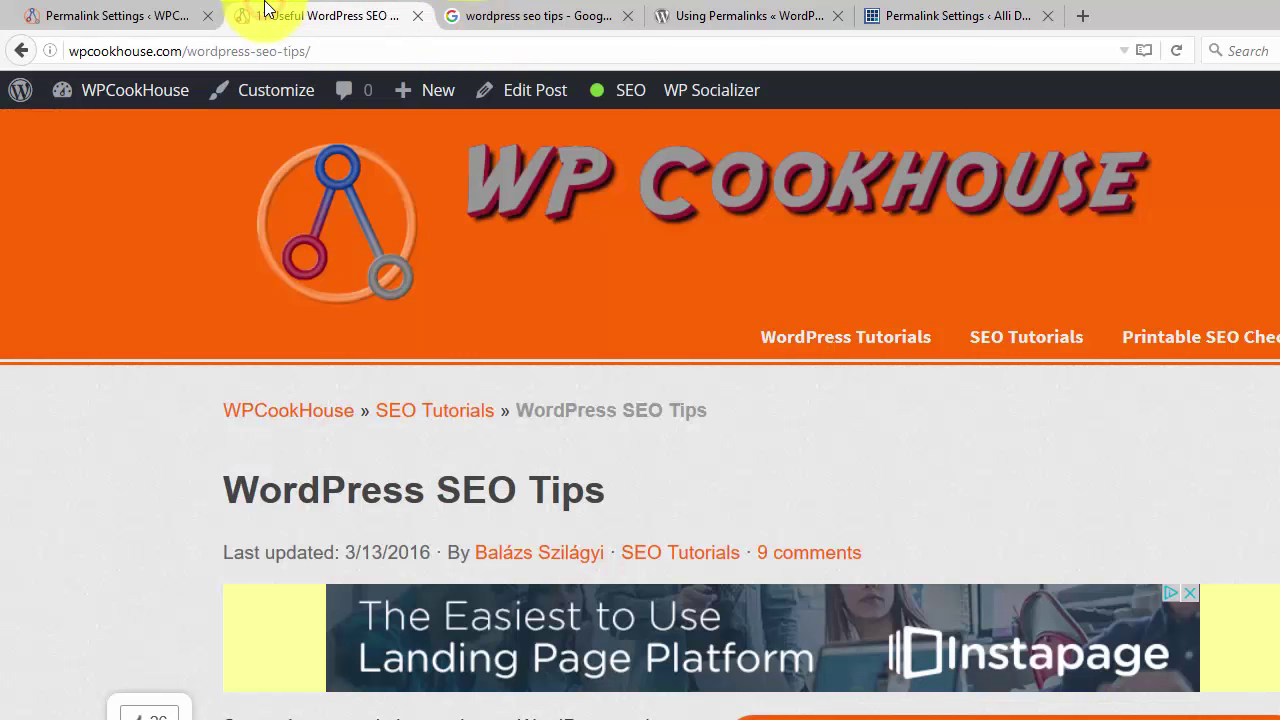
{"action": "left_click", "coordinate": [110, 16]}
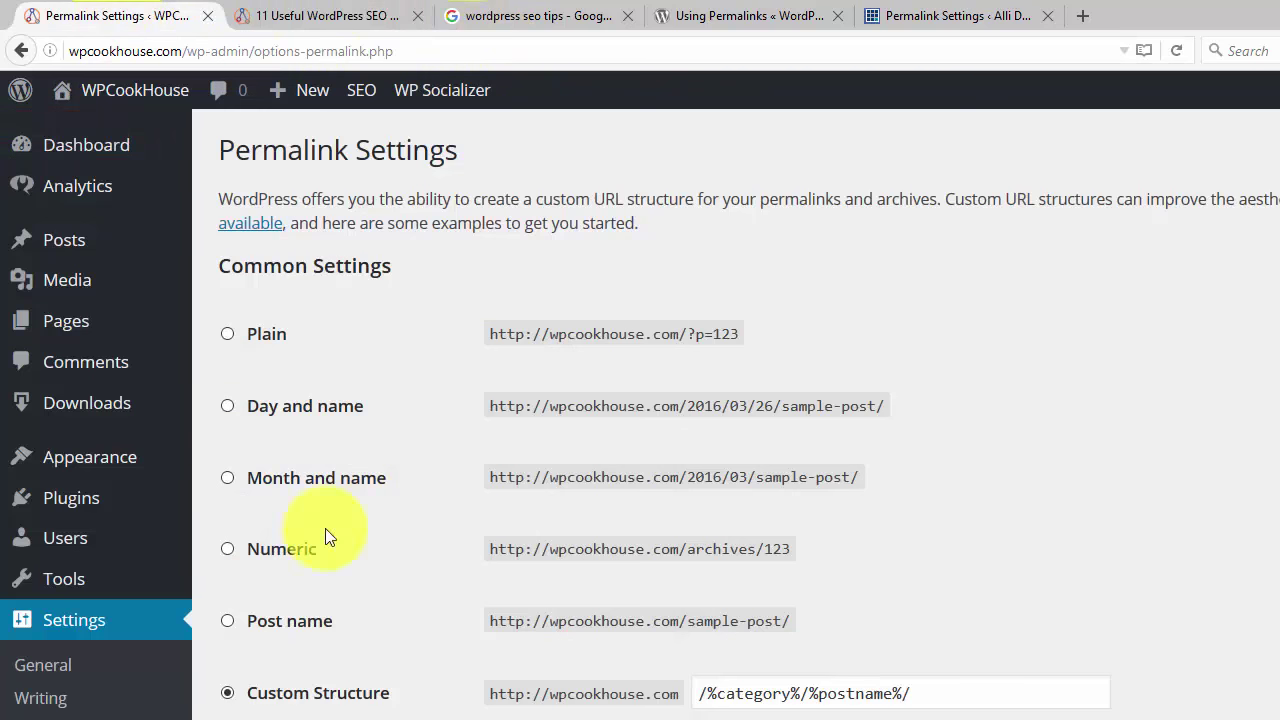
{"action": "mouse_move", "coordinate": [1210, 700]}
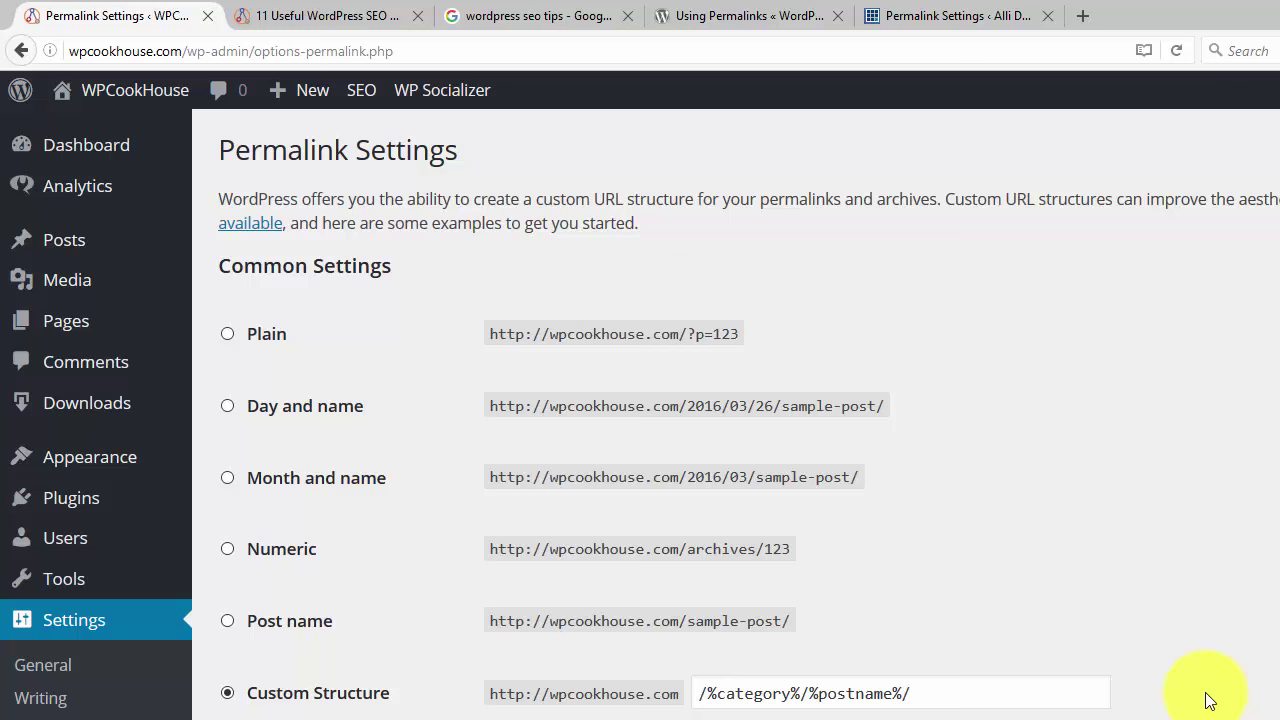
{"action": "left_click", "coordinate": [324, 16]}
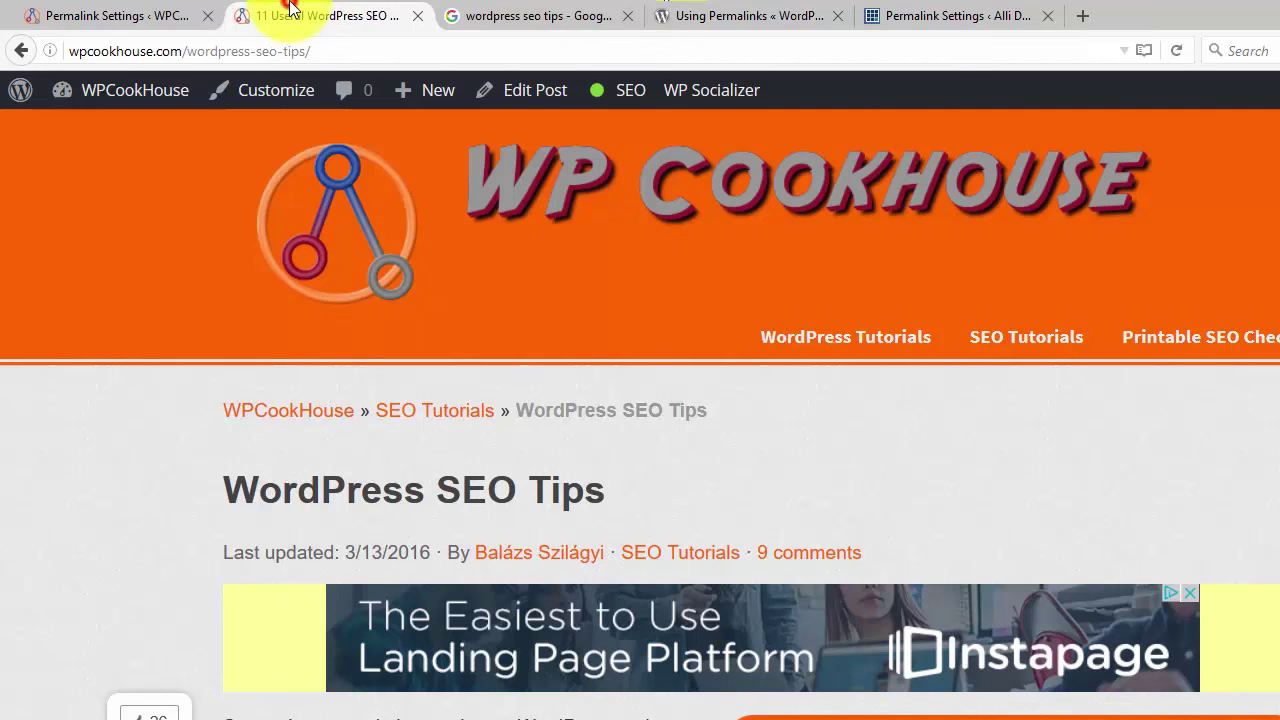
{"action": "left_click", "coordinate": [110, 16]}
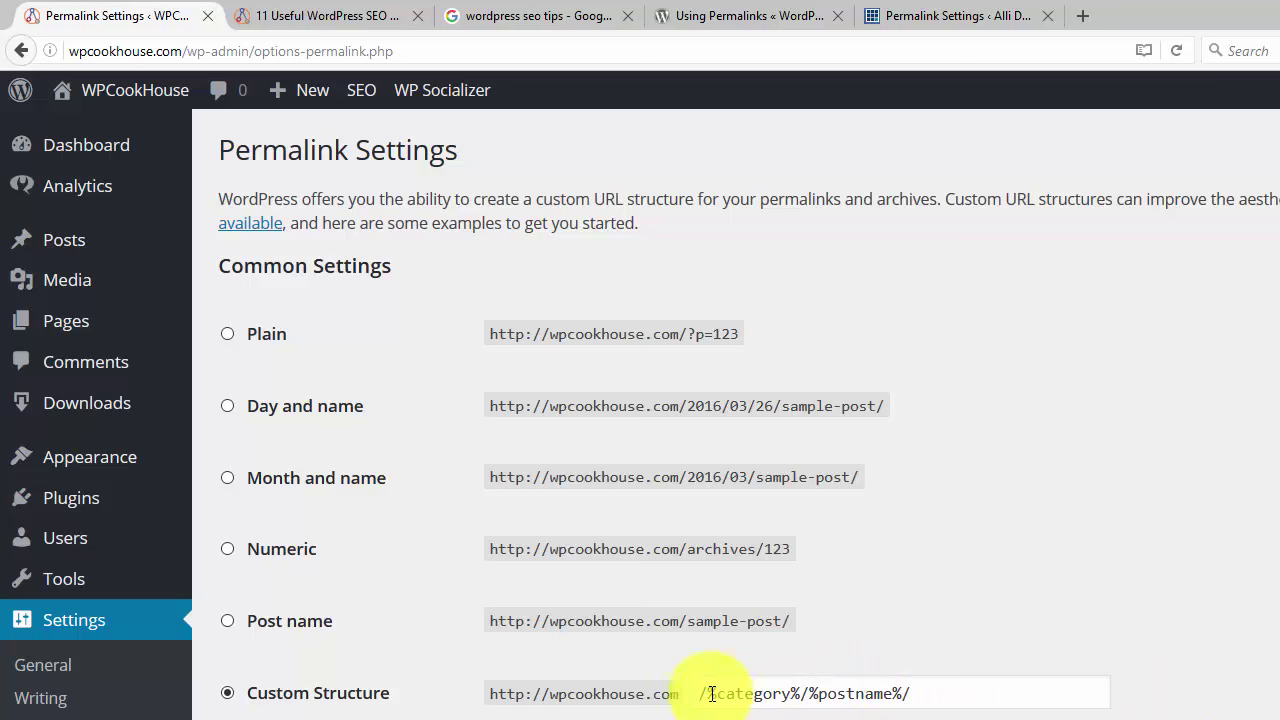
Step: Switch permalinks back to Post name, reducing the pattern to /%postname%/
{"action": "double_click", "coordinate": [744, 692]}
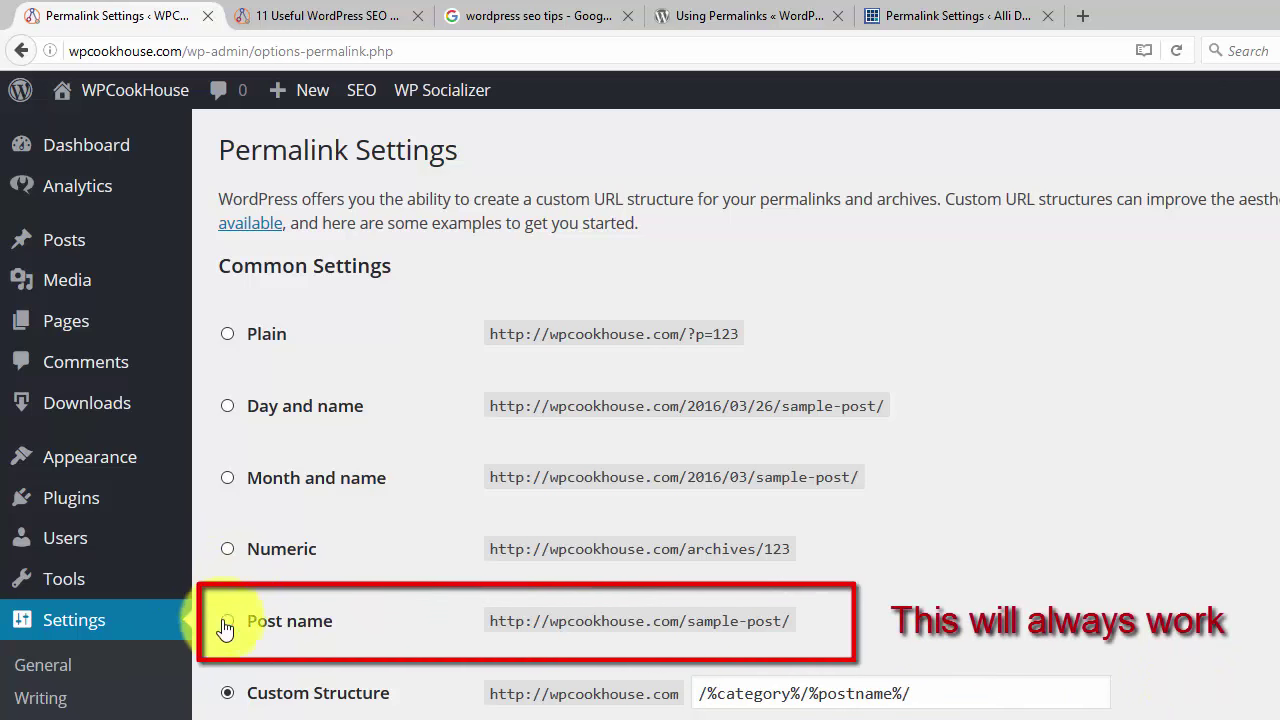
{"action": "left_click", "coordinate": [228, 620]}
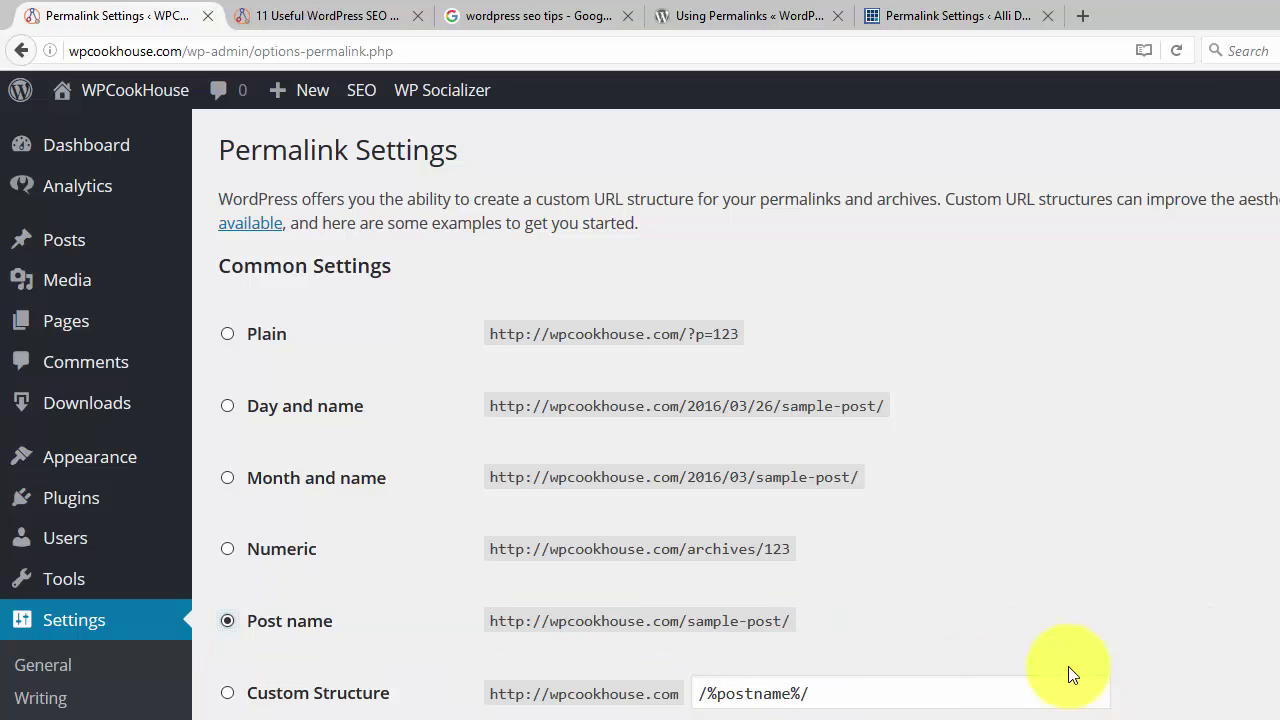
{"action": "mouse_move", "coordinate": [248, 608]}
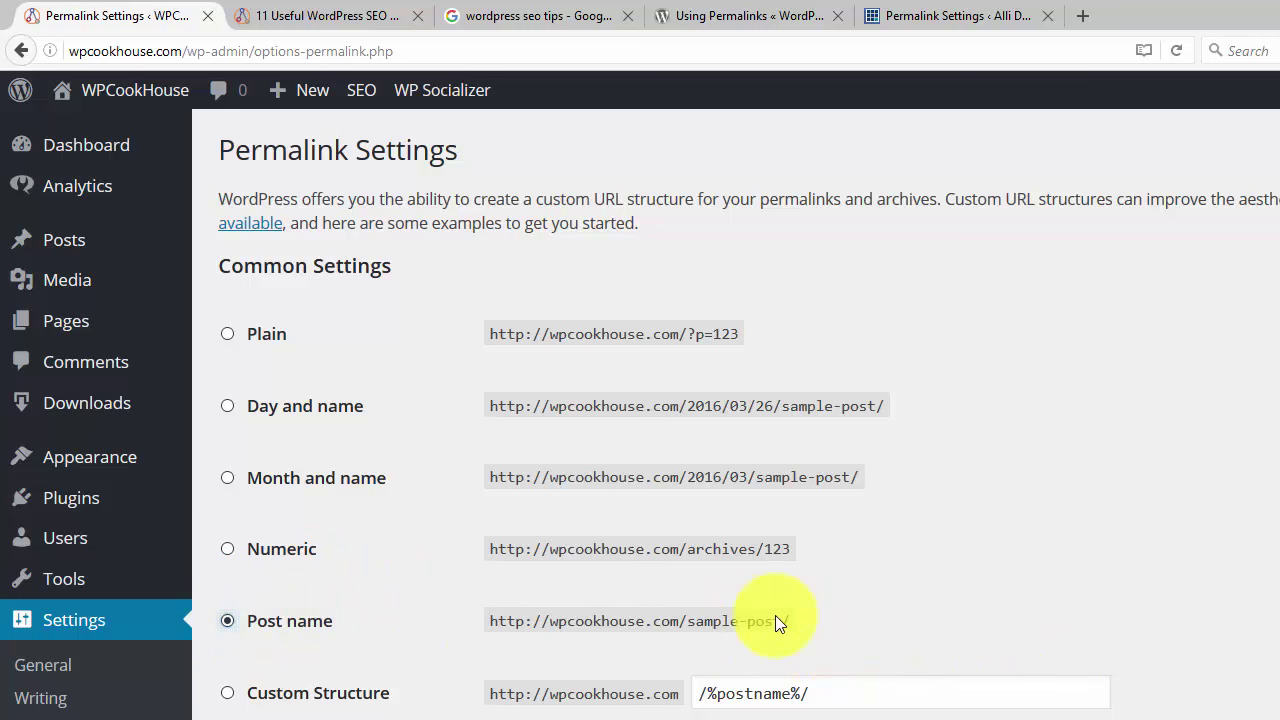
{"action": "scroll", "scroll_direction": "down", "scroll_amount": 3}
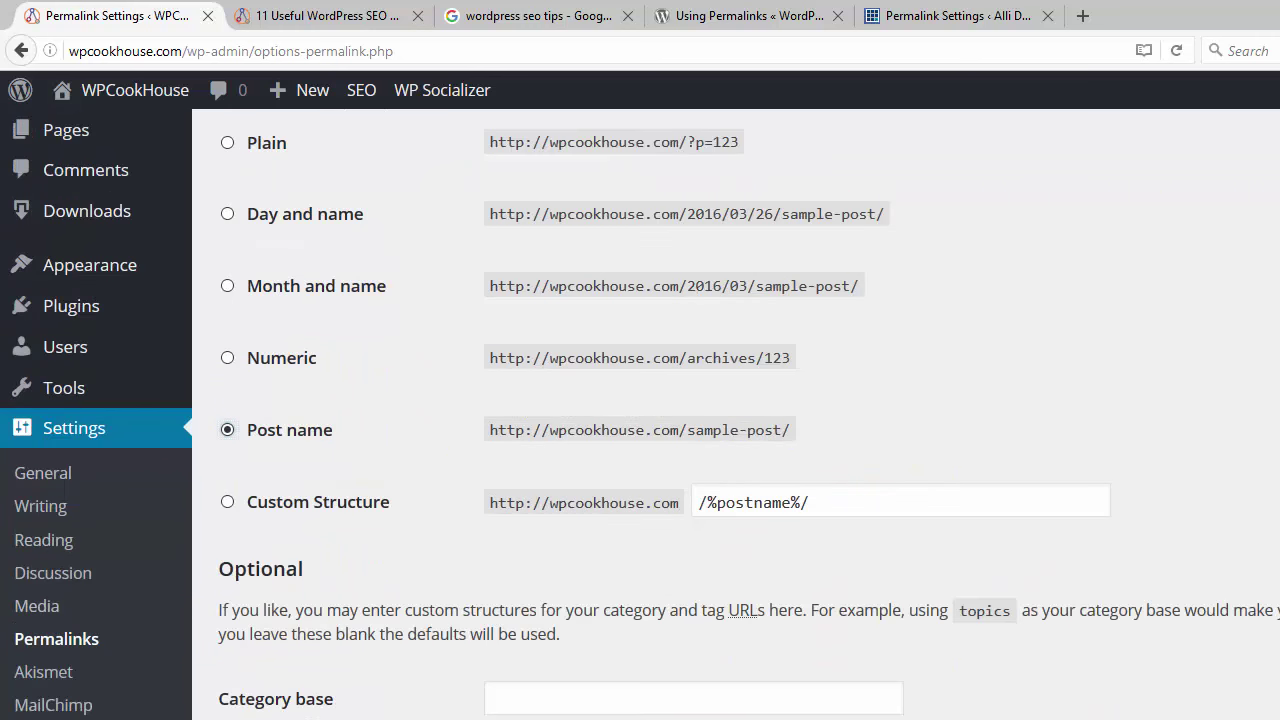
Step: Reveal the optional category base and tag base fields, both empty
{"action": "scroll", "scroll_direction": "down", "scroll_amount": 3}
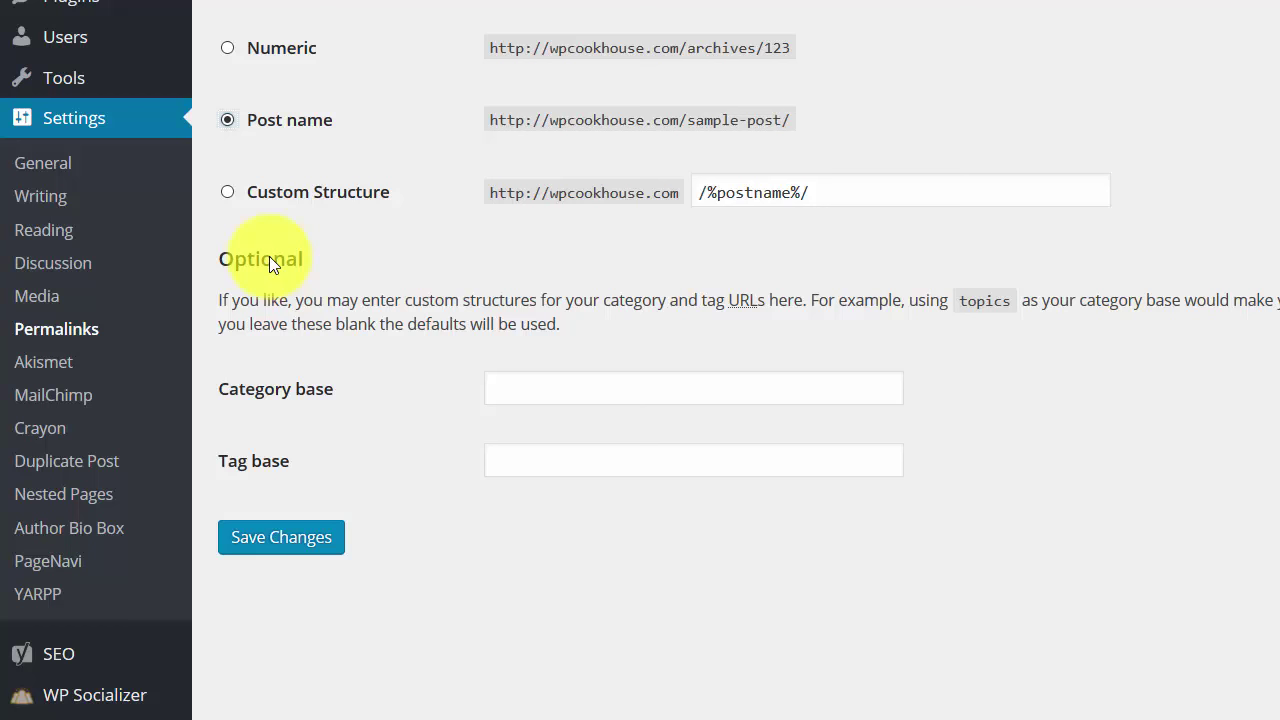
{"action": "mouse_move", "coordinate": [368, 284]}
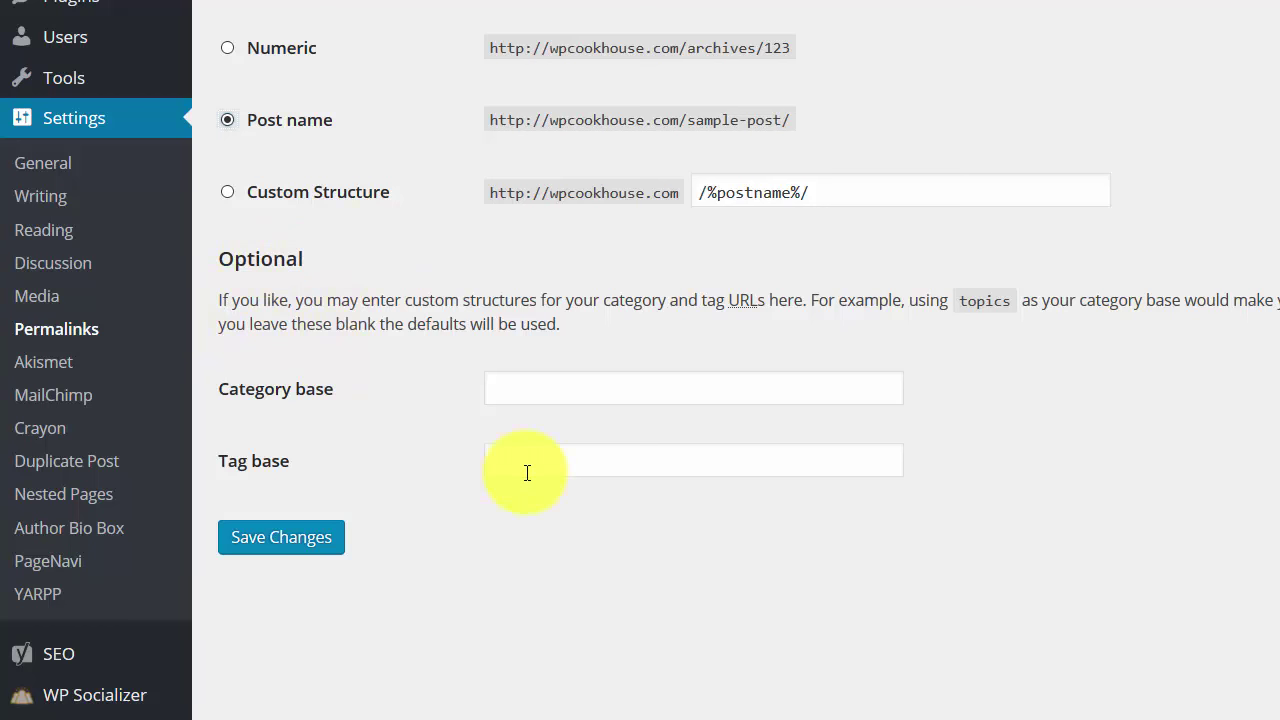
{"action": "mouse_move", "coordinate": [362, 252]}
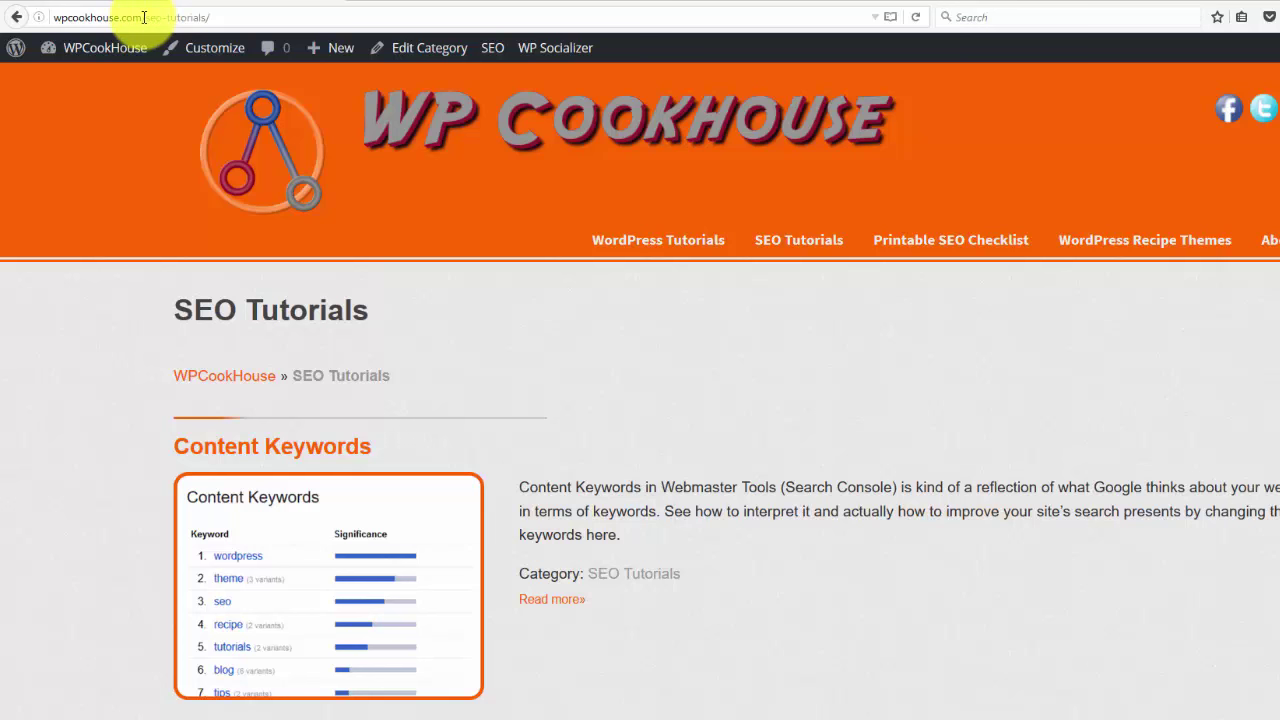
{"action": "mouse_move", "coordinate": [300, 28]}
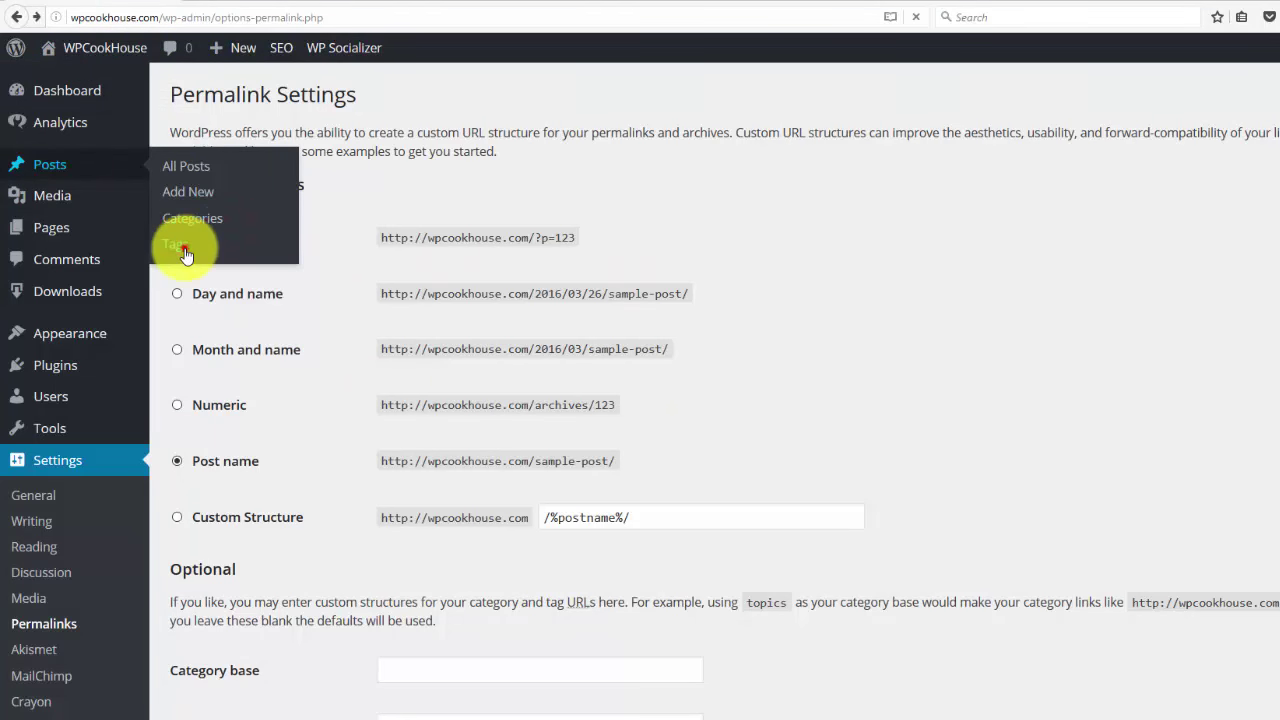
{"action": "mouse_move", "coordinate": [1136, 248]}
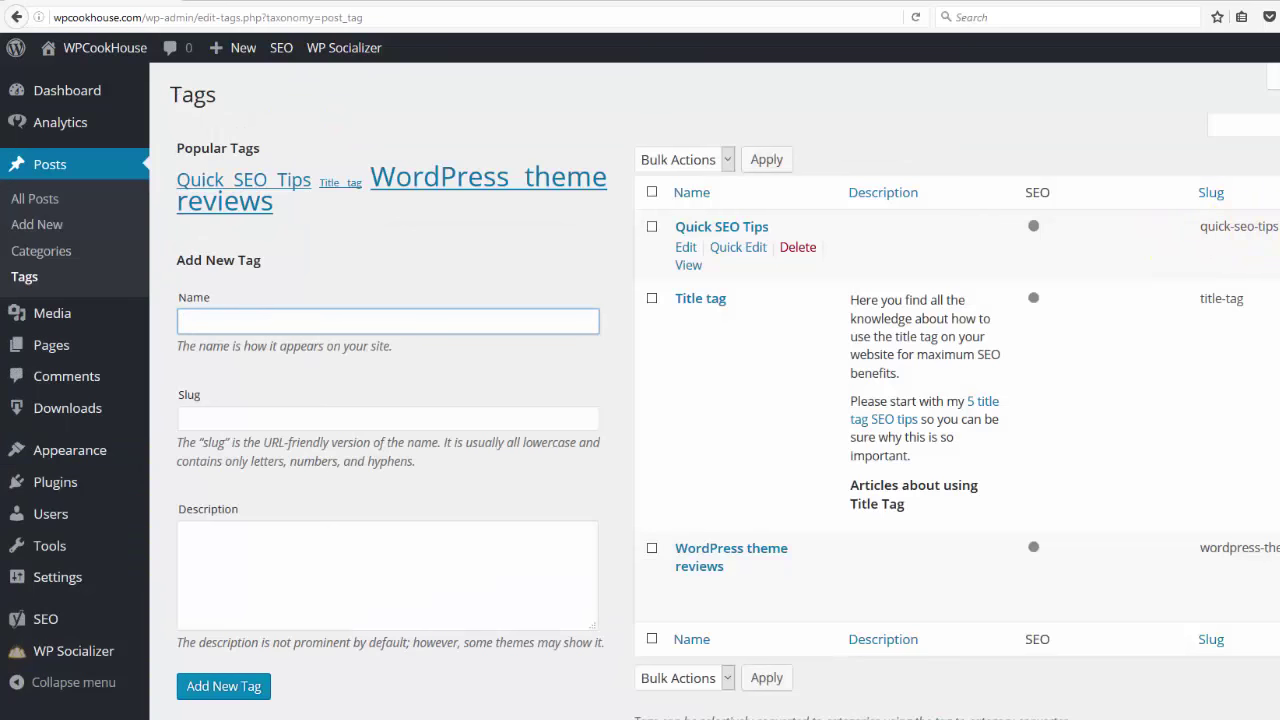
Step: View the Quick SEO Tips tag page's URL, then return to Permalink Settings
{"action": "right_click", "coordinate": [688, 264]}
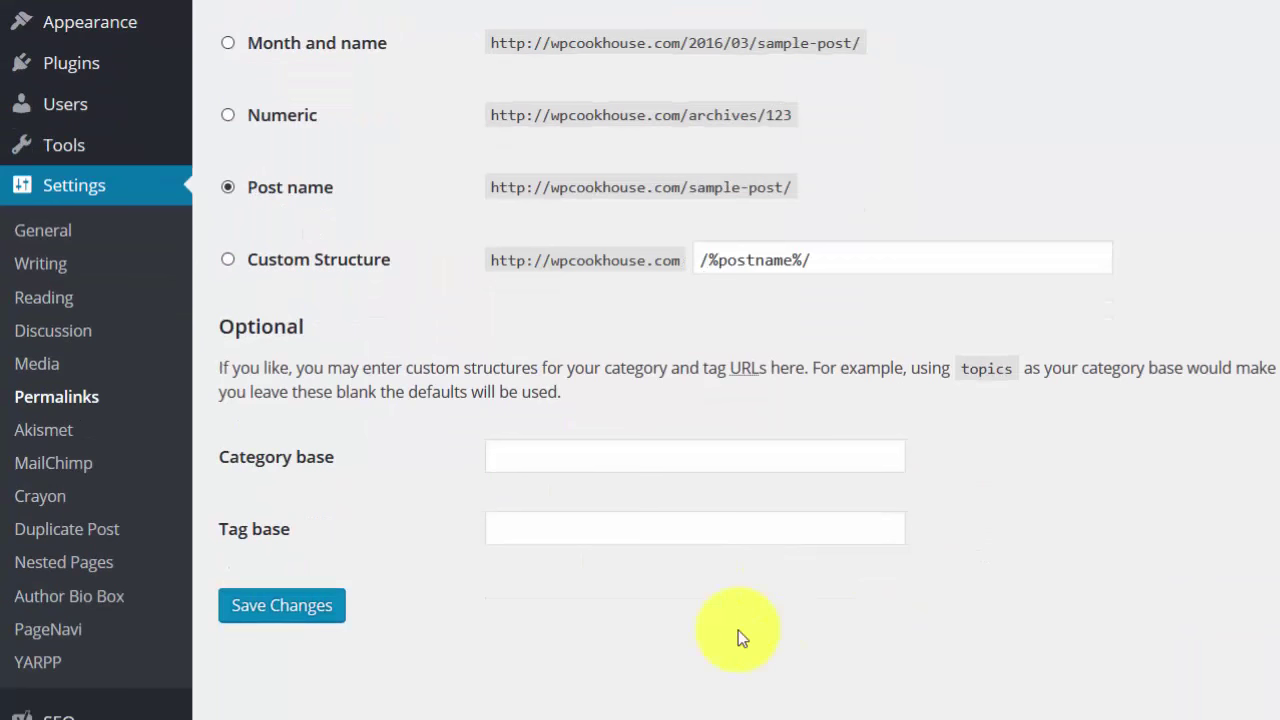
{"action": "left_click", "coordinate": [696, 528]}
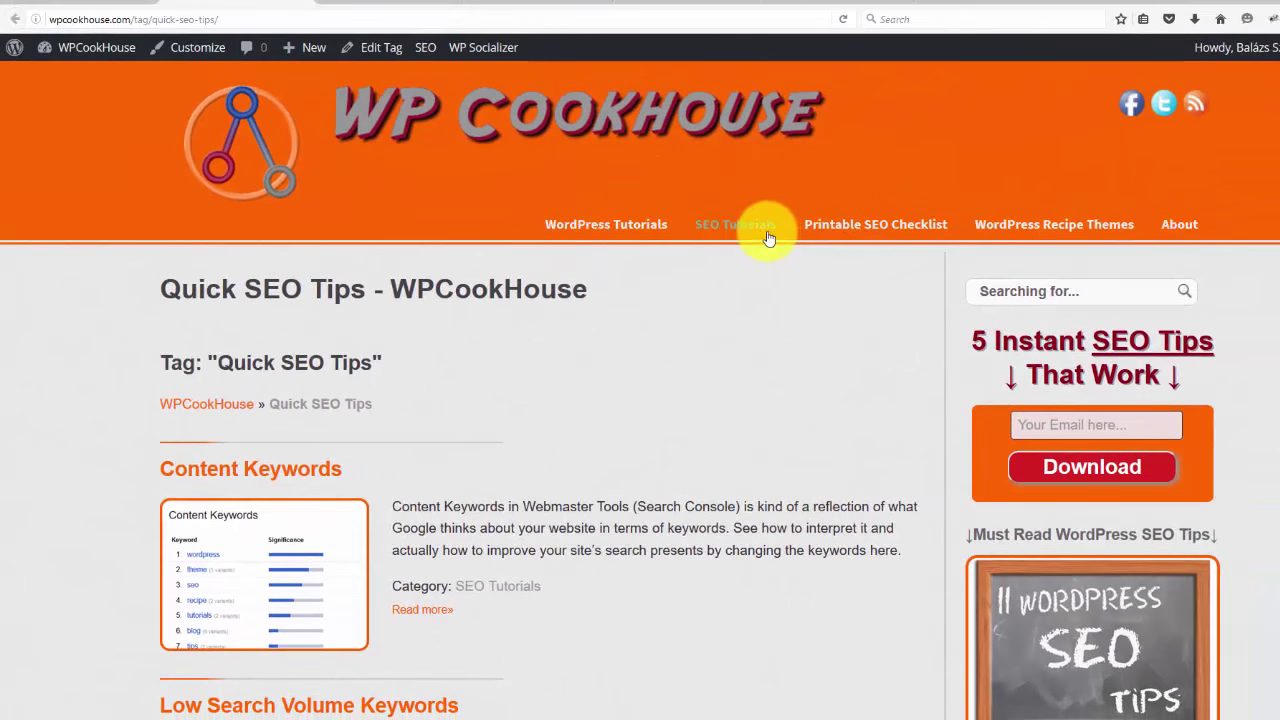
{"action": "left_click", "coordinate": [736, 224]}
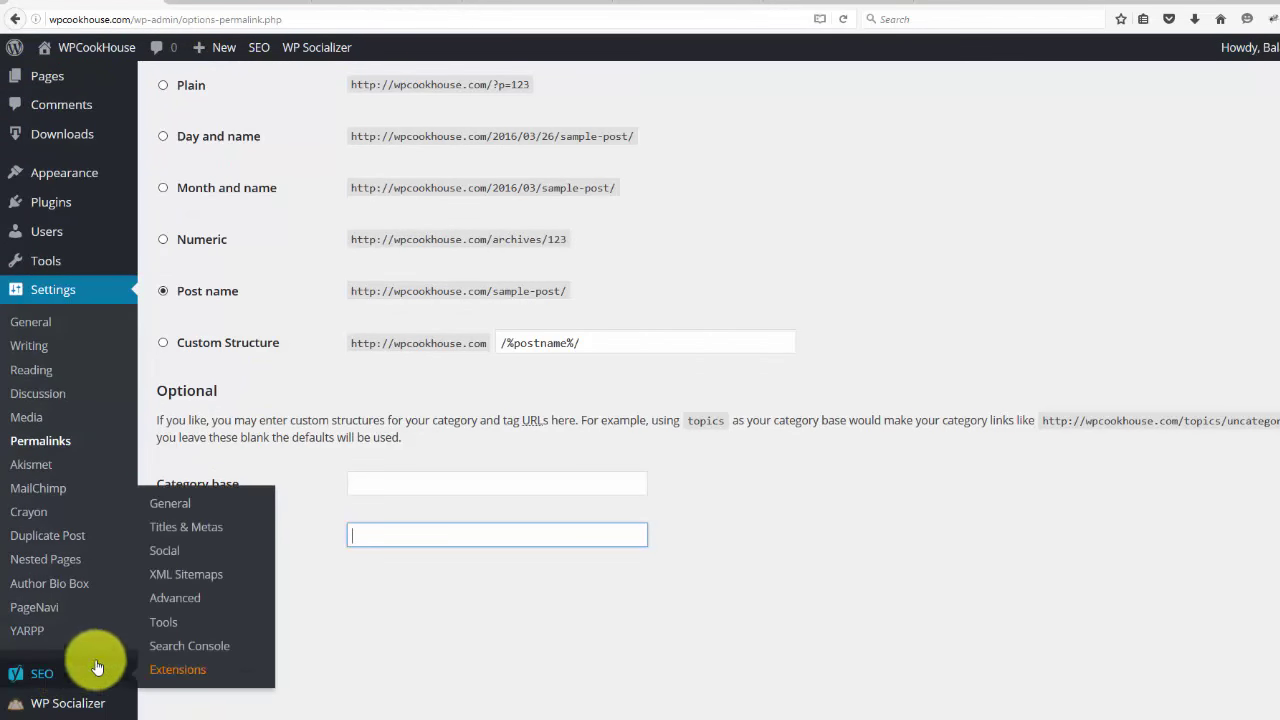
{"action": "mouse_move", "coordinate": [176, 596]}
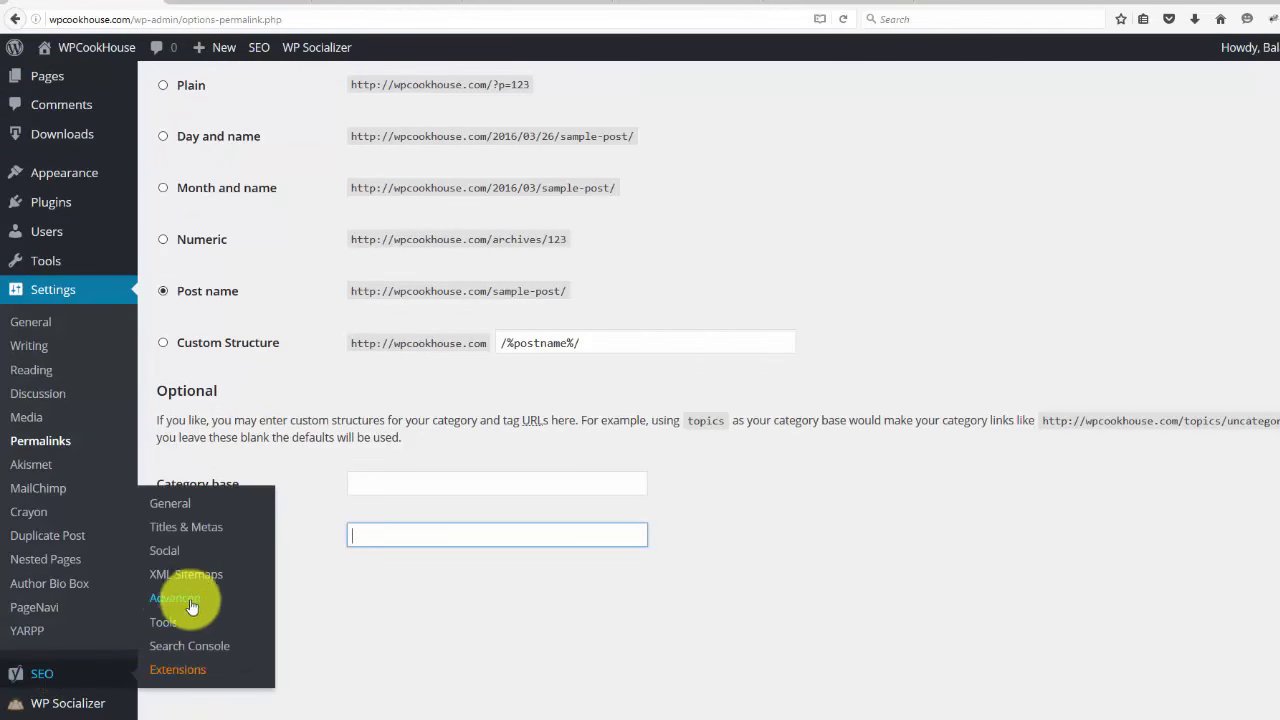
{"action": "mouse_move", "coordinate": [124, 668]}
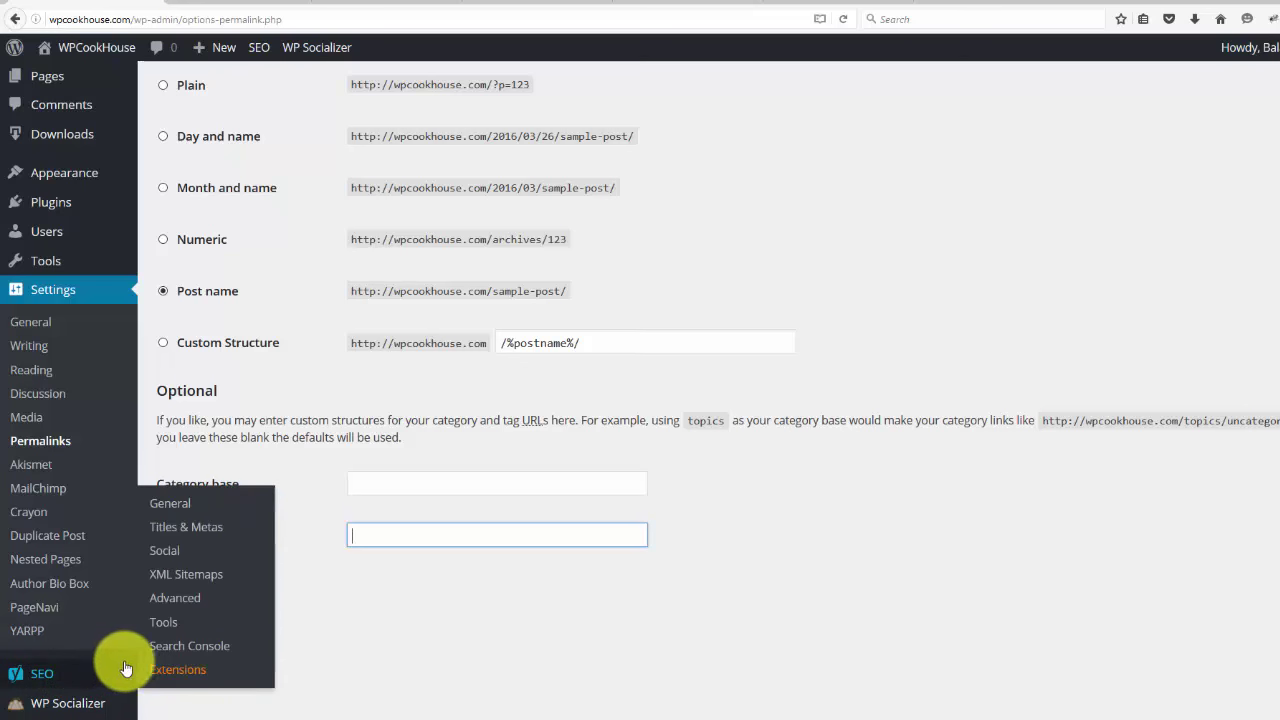
{"action": "mouse_move", "coordinate": [152, 660]}
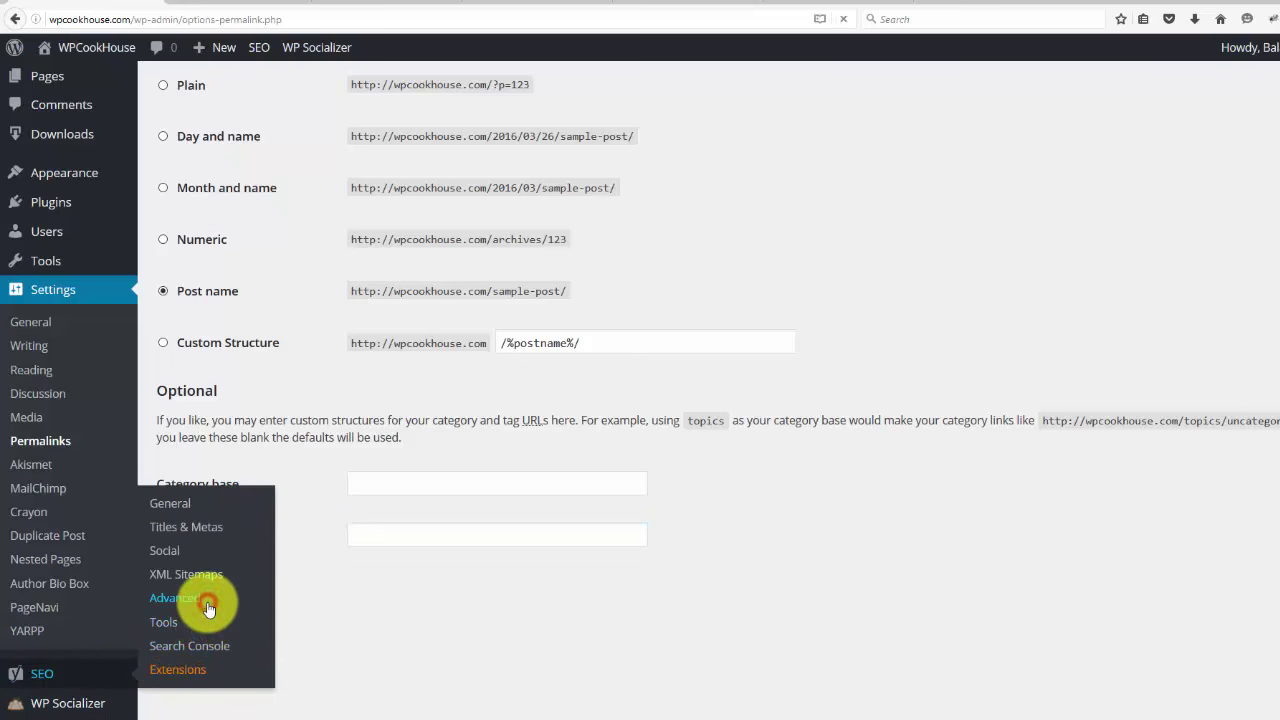
Step: Show Yoast SEO's Advanced settings on its Permalinks section
{"action": "left_click", "coordinate": [174, 596]}
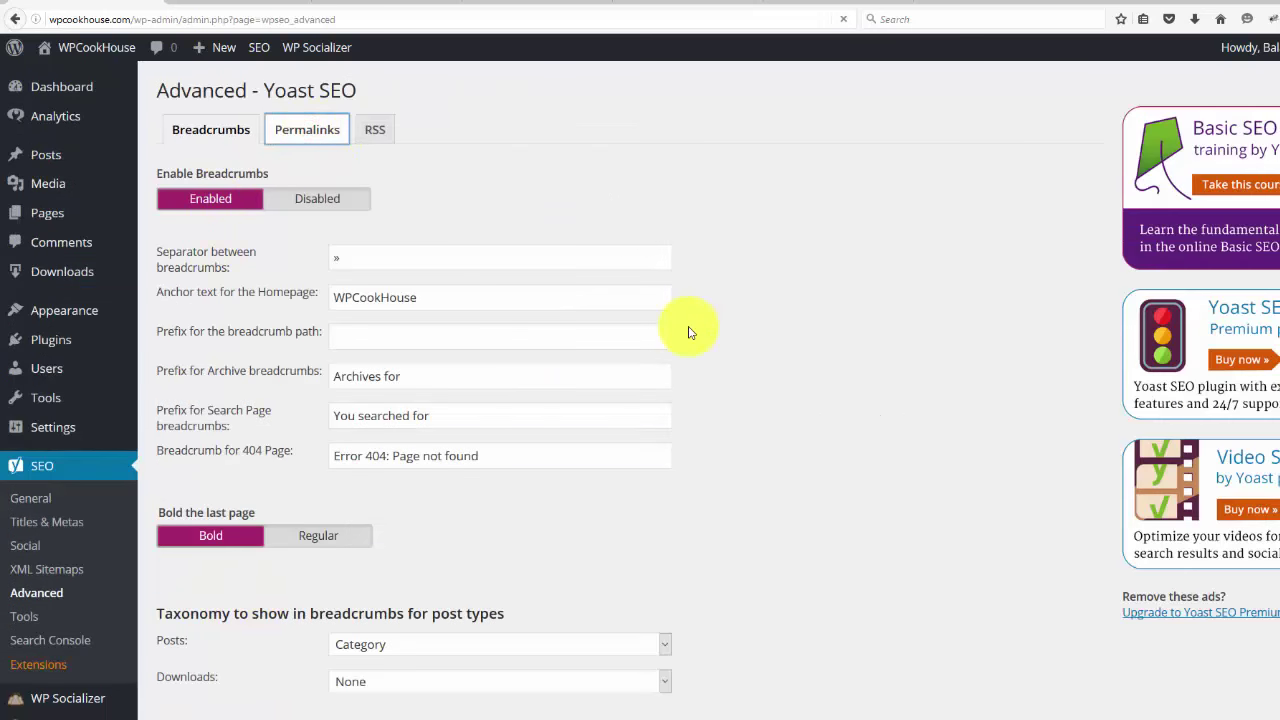
{"action": "left_click", "coordinate": [308, 128]}
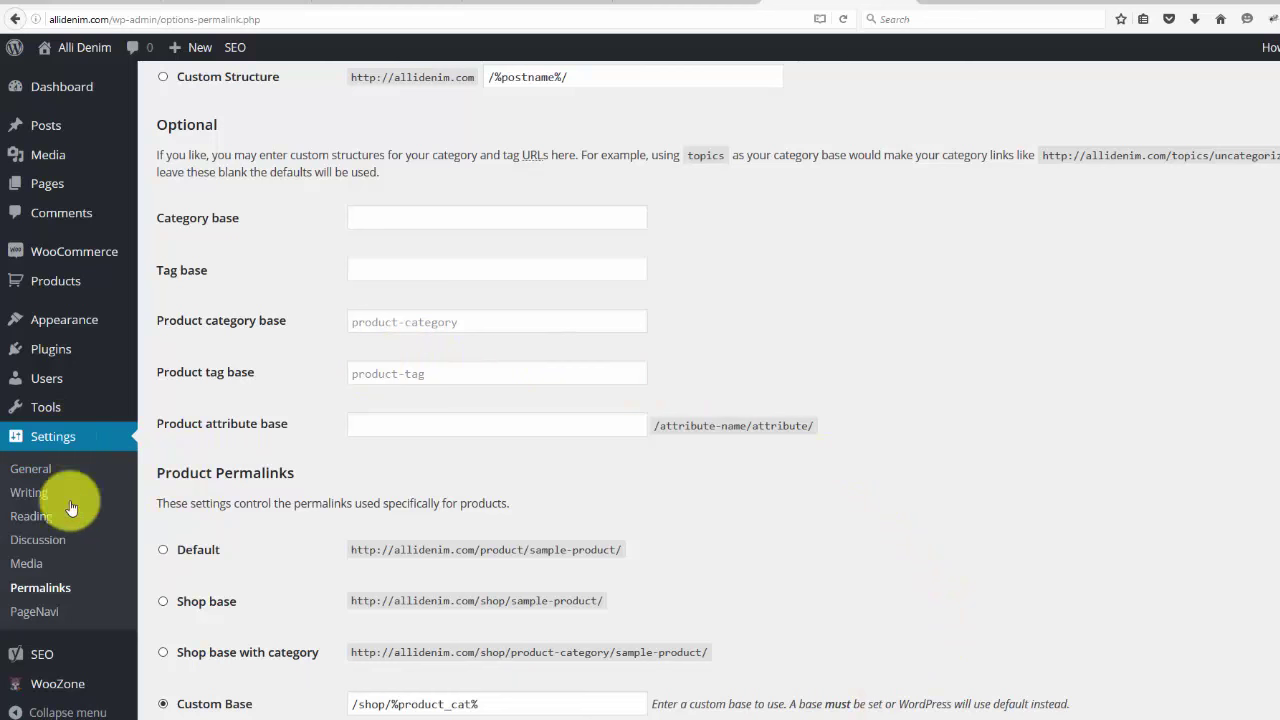
{"action": "mouse_move", "coordinate": [74, 252]}
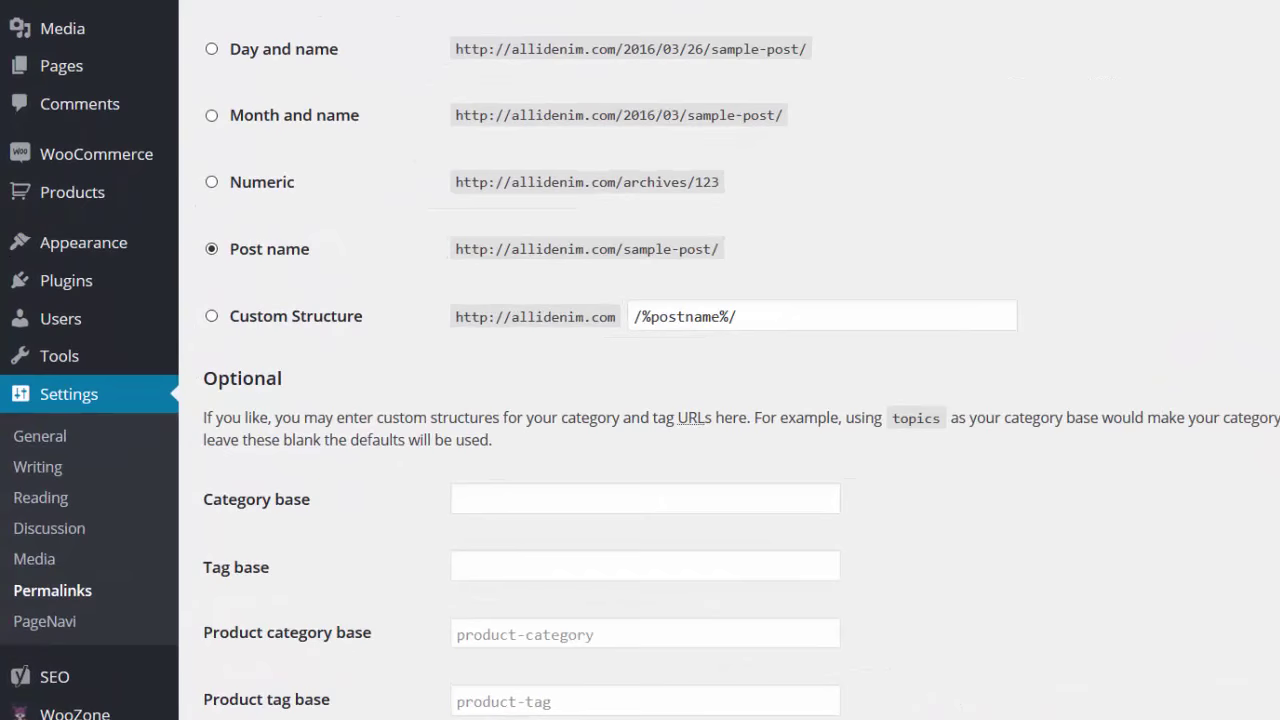
{"action": "scroll", "scroll_direction": "down", "scroll_amount": 3}
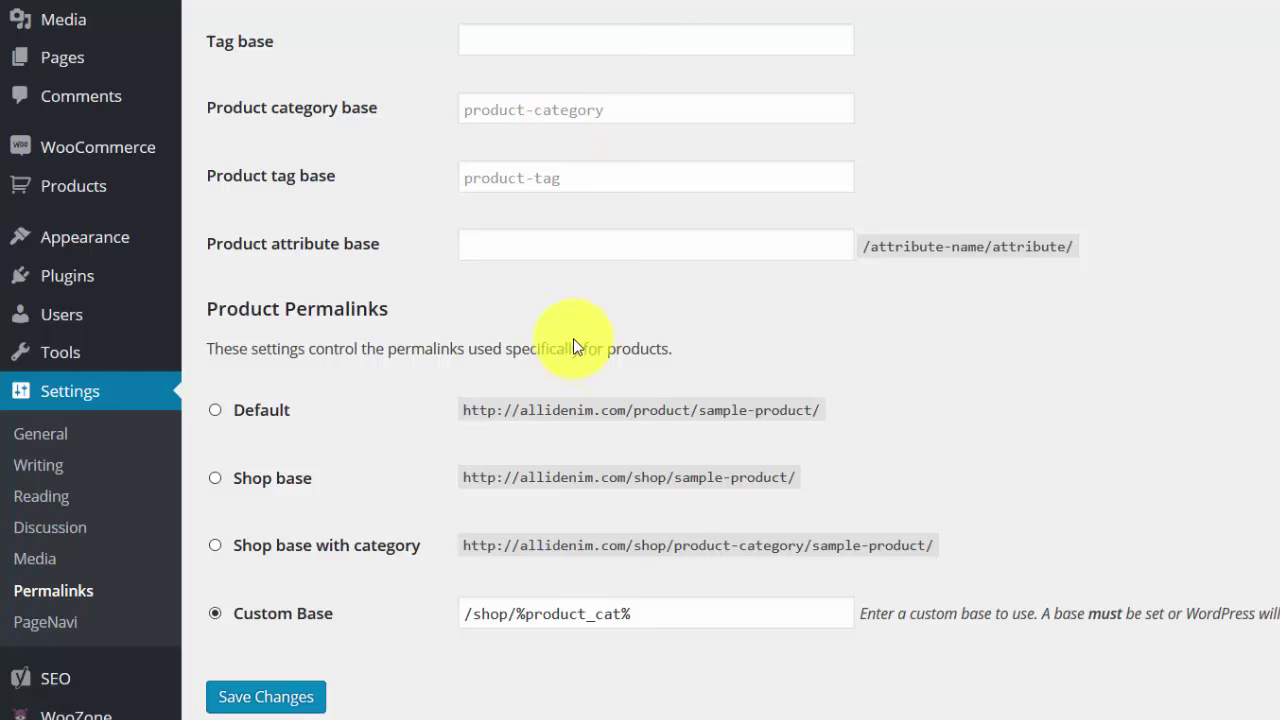
{"action": "mouse_move", "coordinate": [756, 330]}
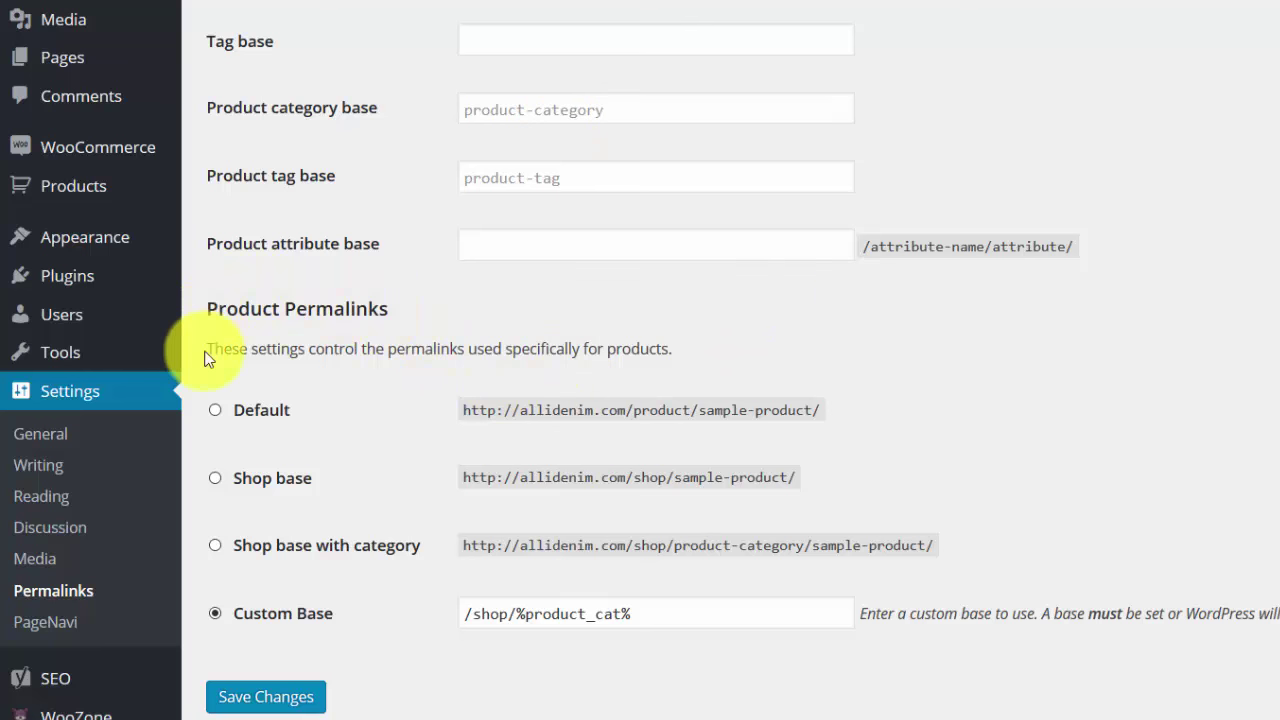
{"action": "mouse_move", "coordinate": [956, 452]}
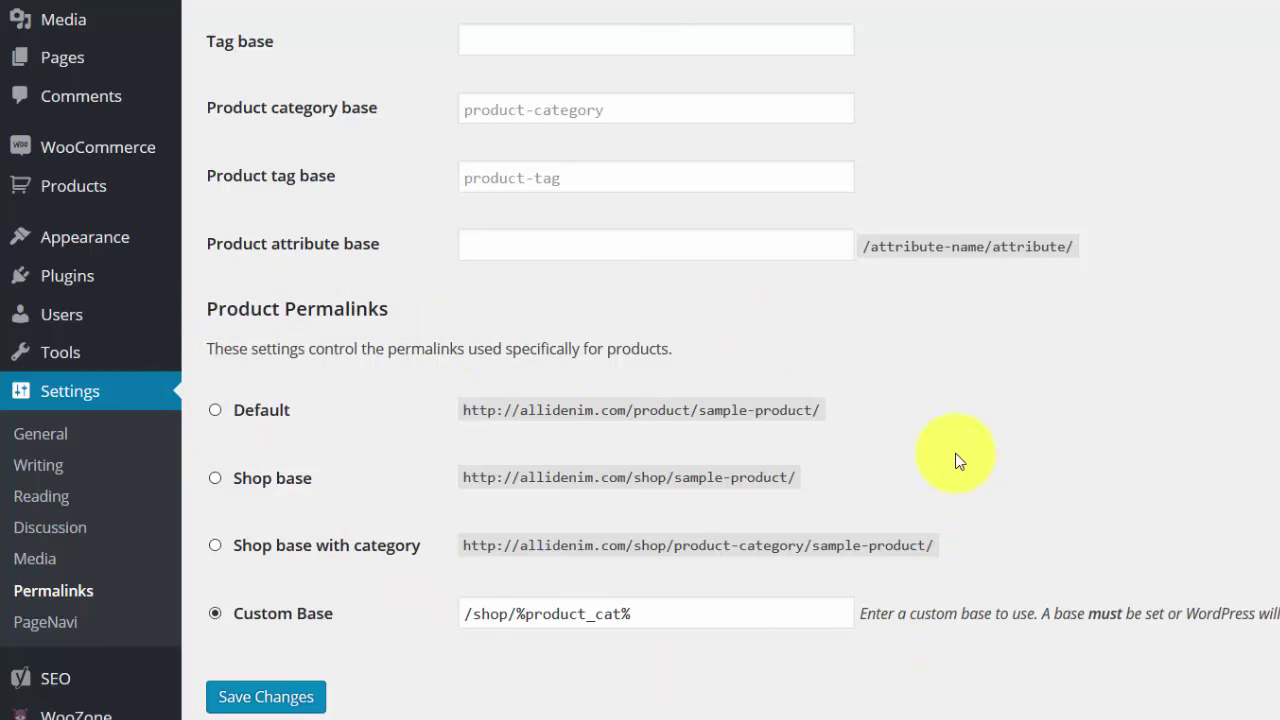
{"action": "mouse_move", "coordinate": [1110, 464]}
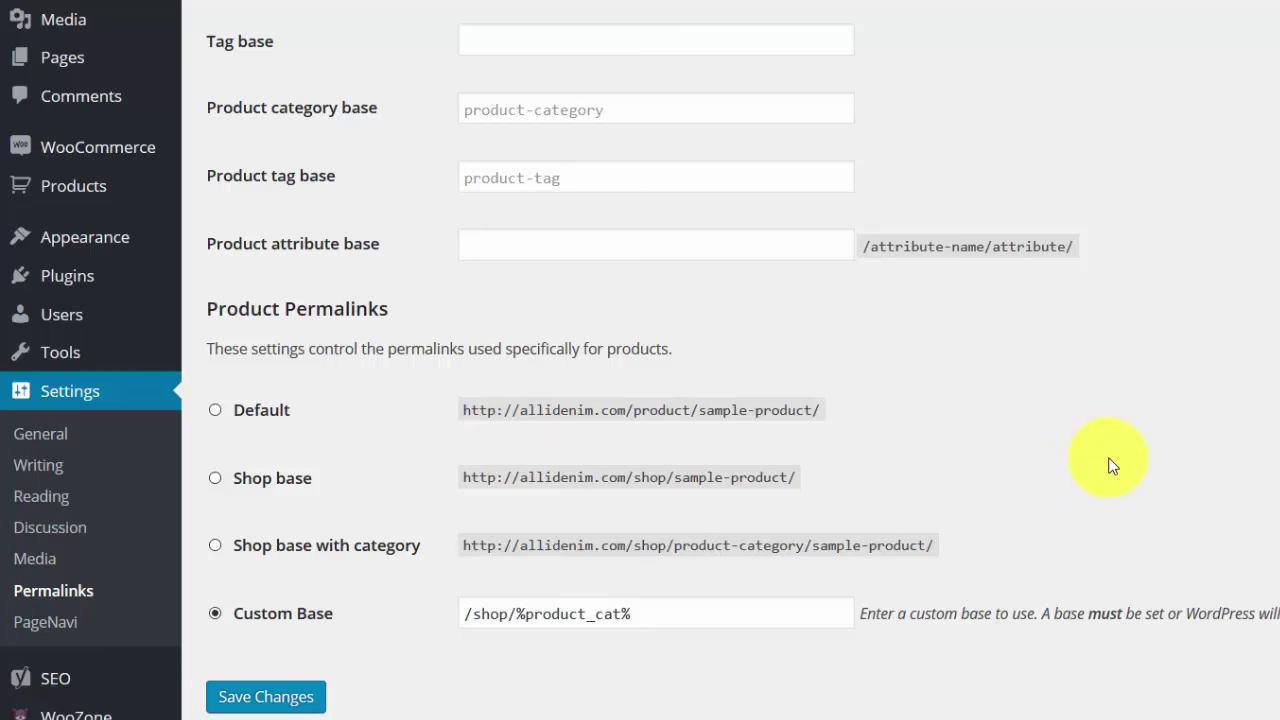
{"action": "mouse_move", "coordinate": [288, 448]}
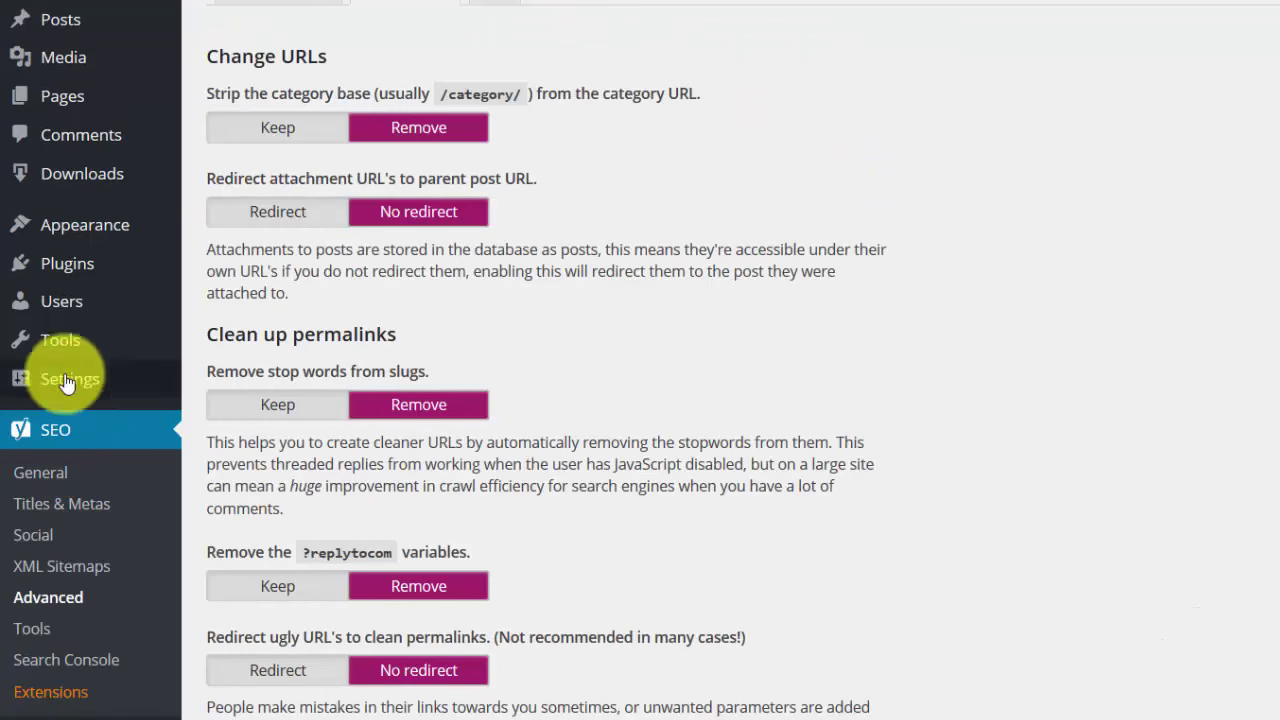
Step: Return to Settings > Permalinks from Yoast's options, with Post name still selected
{"action": "left_click", "coordinate": [70, 378]}
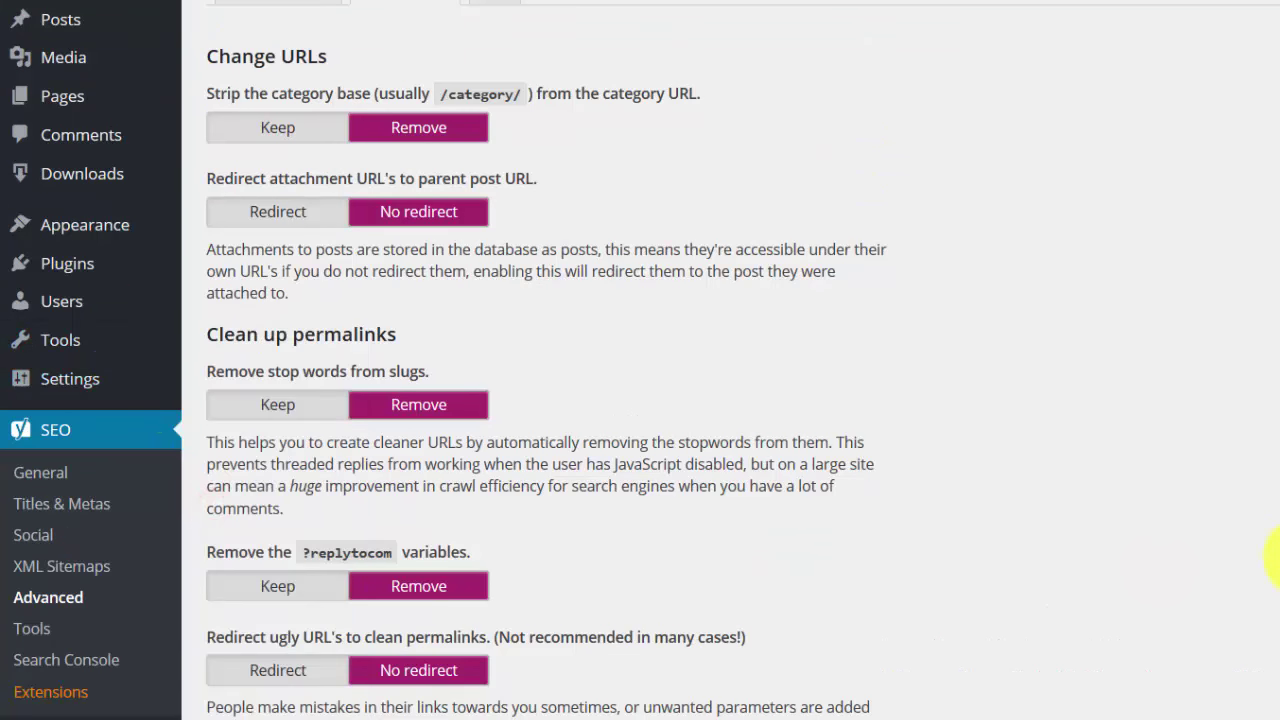
{"action": "left_click", "coordinate": [70, 378]}
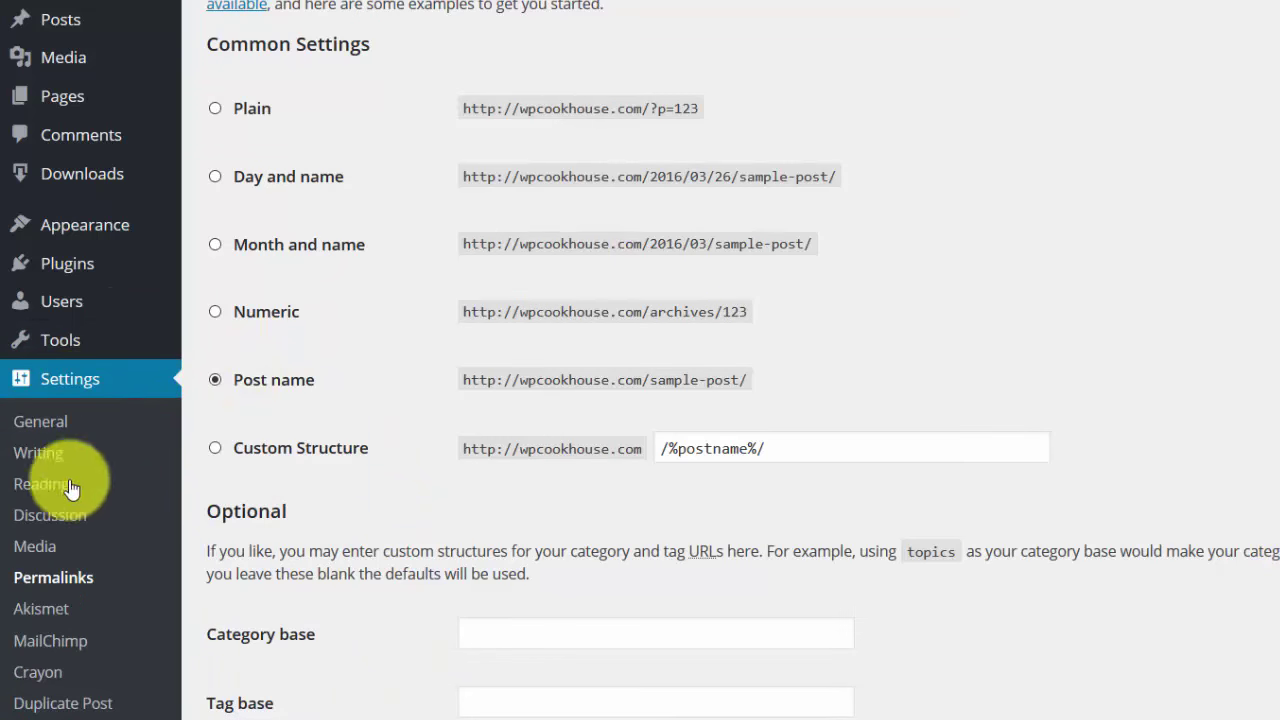
{"action": "mouse_move", "coordinate": [236, 384]}
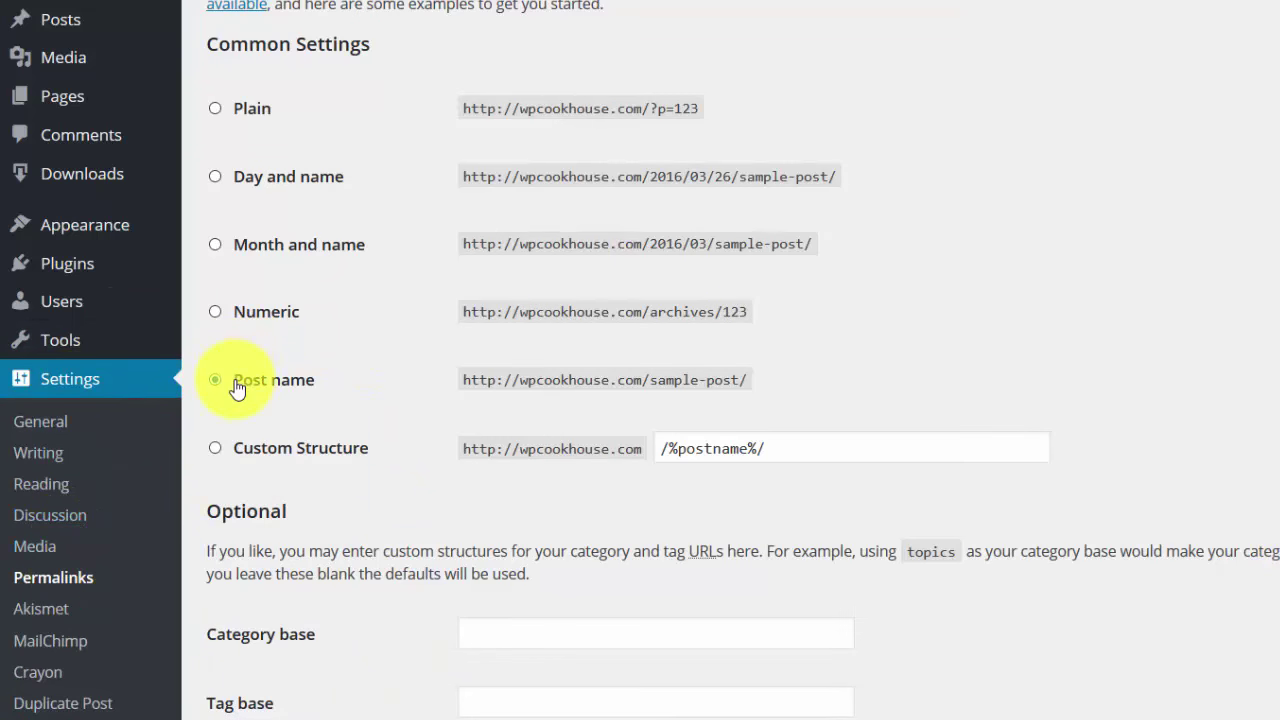